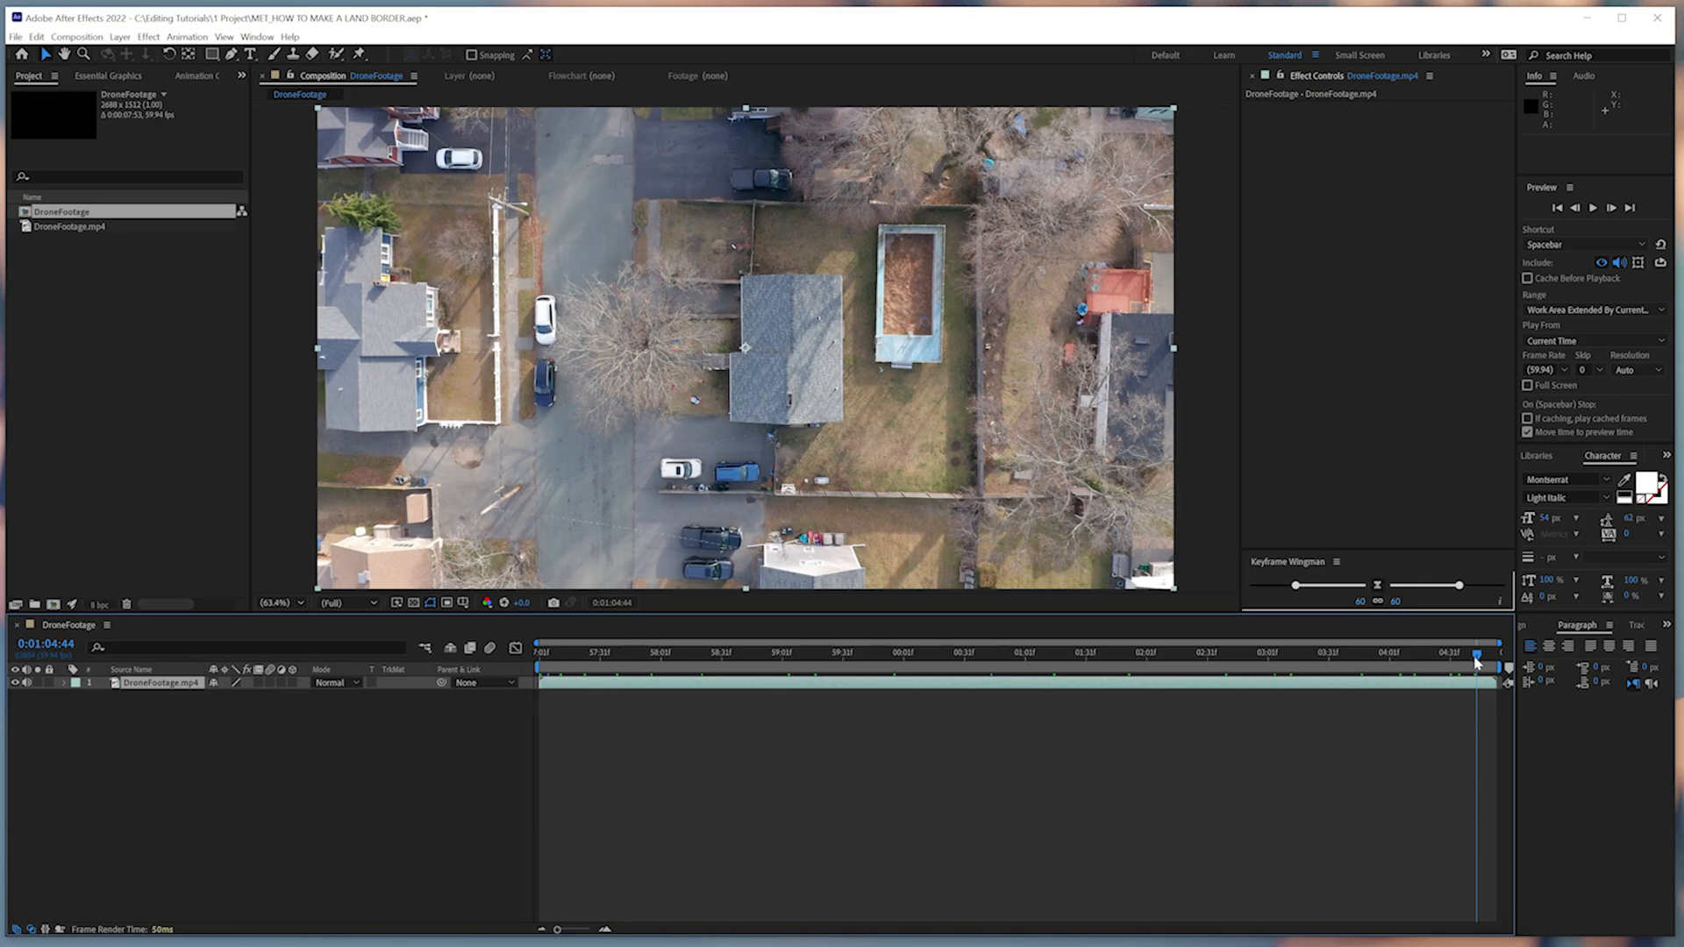
Step: Scrub the DroneFootage clip to a late point and then the middle to review it
{"action": "left_click", "coordinate": [1104, 654]}
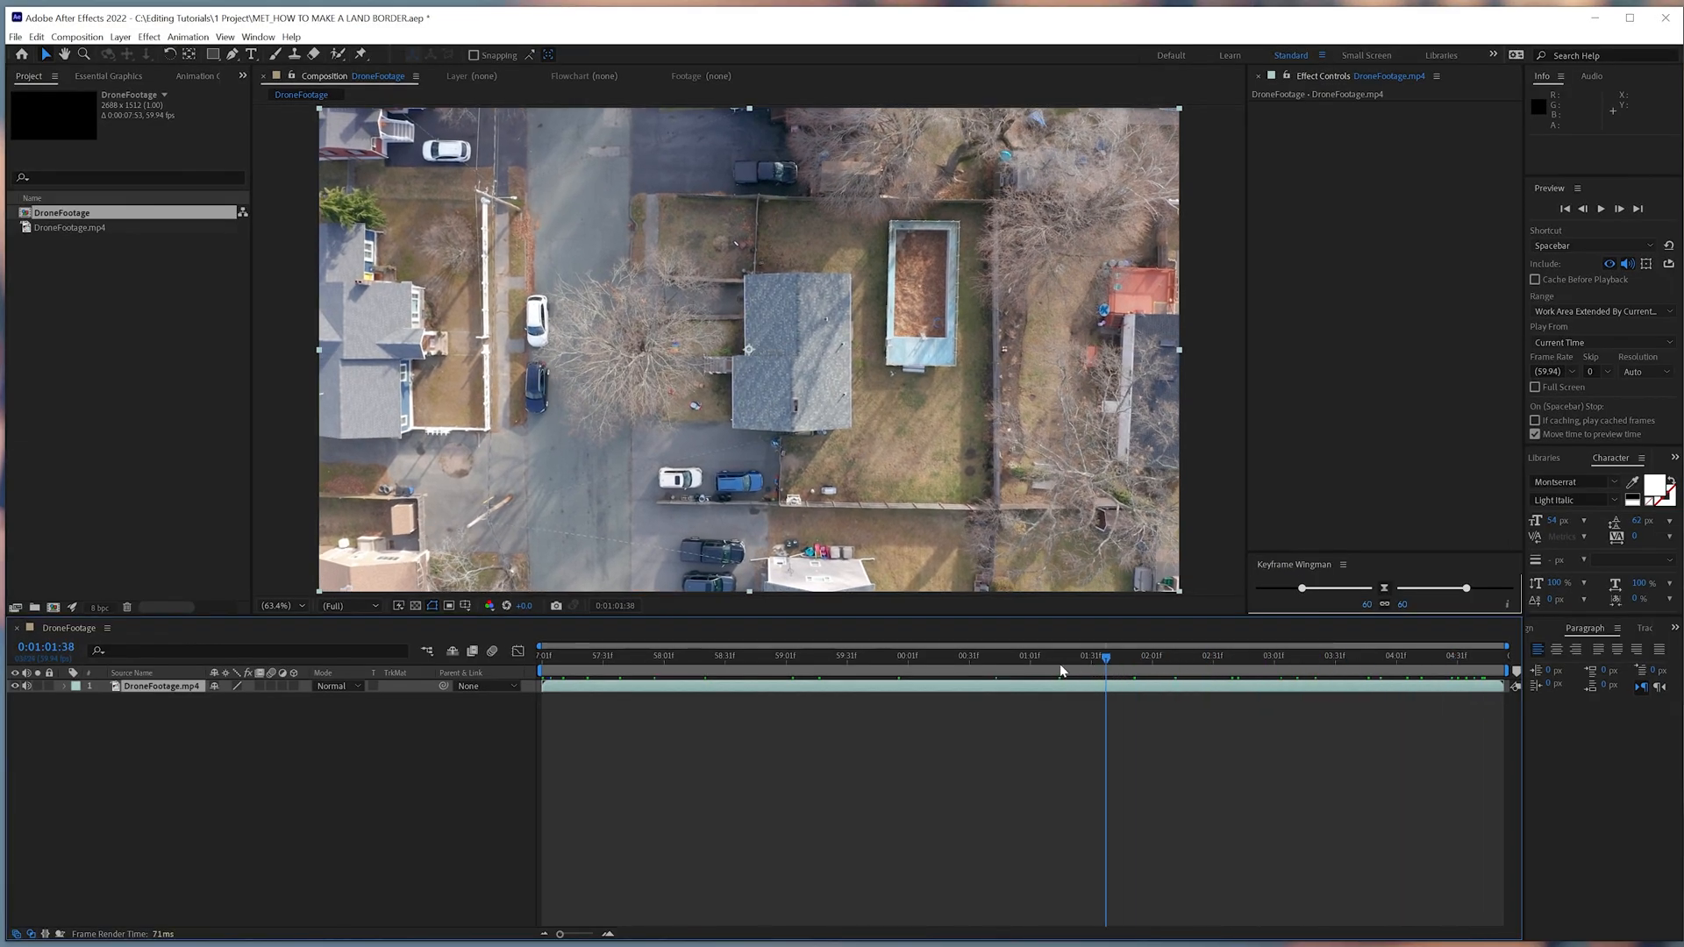
{"action": "left_click", "coordinate": [542, 656]}
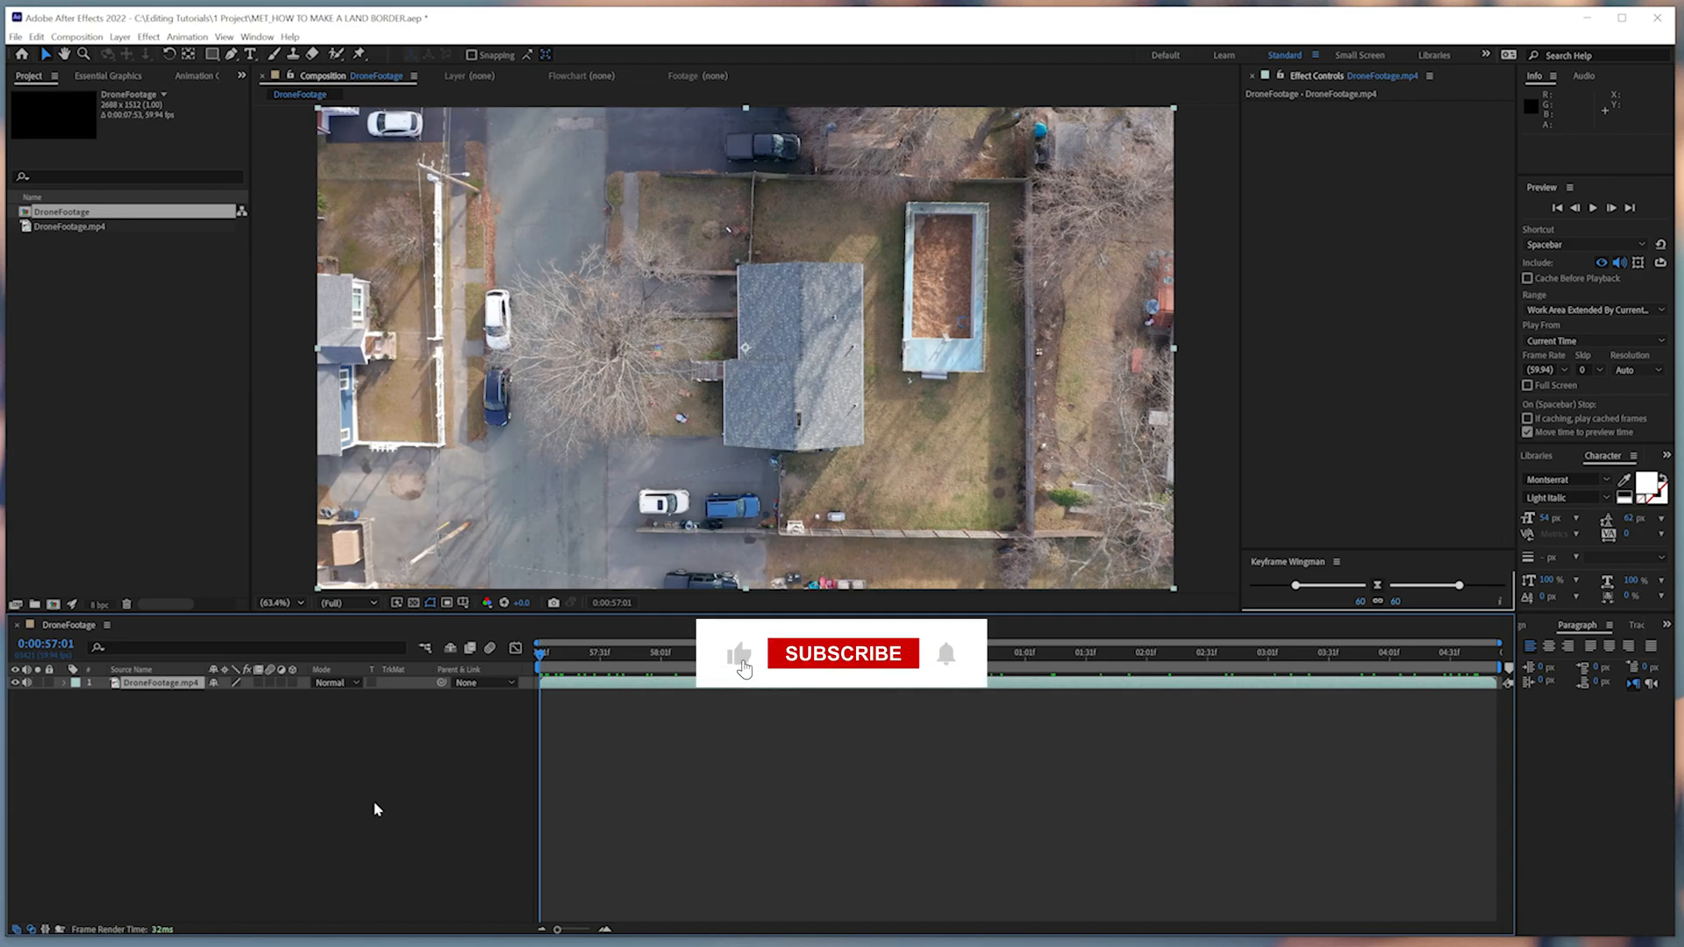
Step: Rename the drone footage layer OG, duplicate it, and name the copy Layer 1
{"action": "left_click", "coordinate": [842, 653]}
{"action": "type", "text": "OG"}
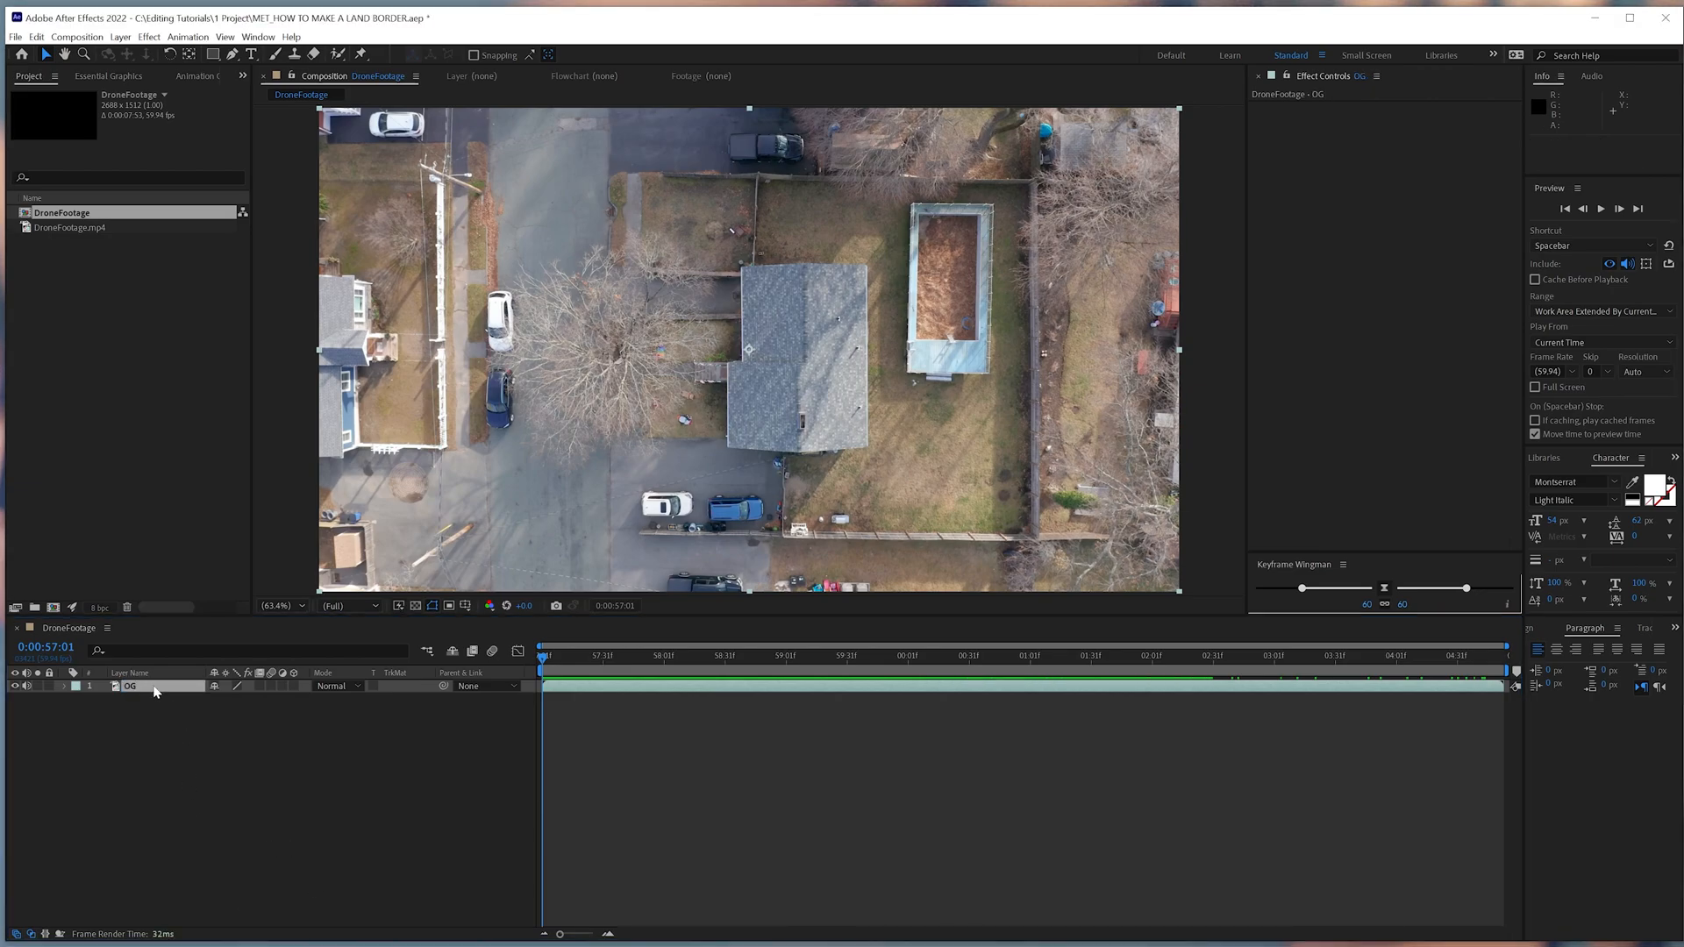
{"action": "key", "text": "ctrl+d"}
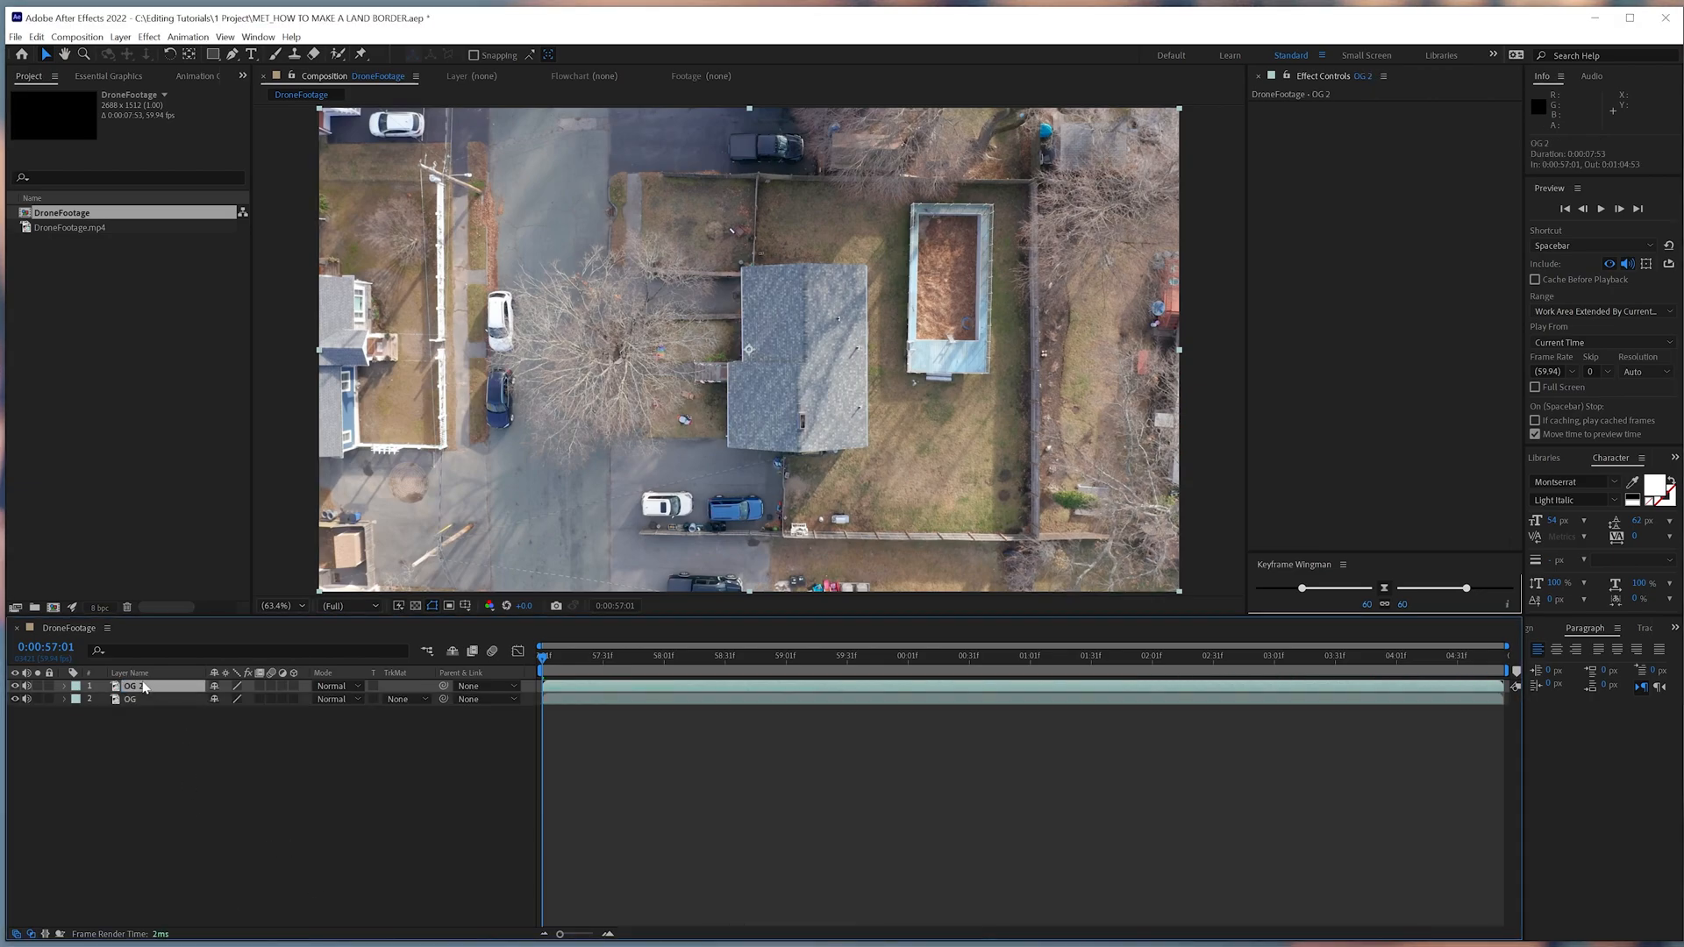
{"action": "double_click", "coordinate": [130, 685]}
{"action": "type", "text": "Layer 1"}
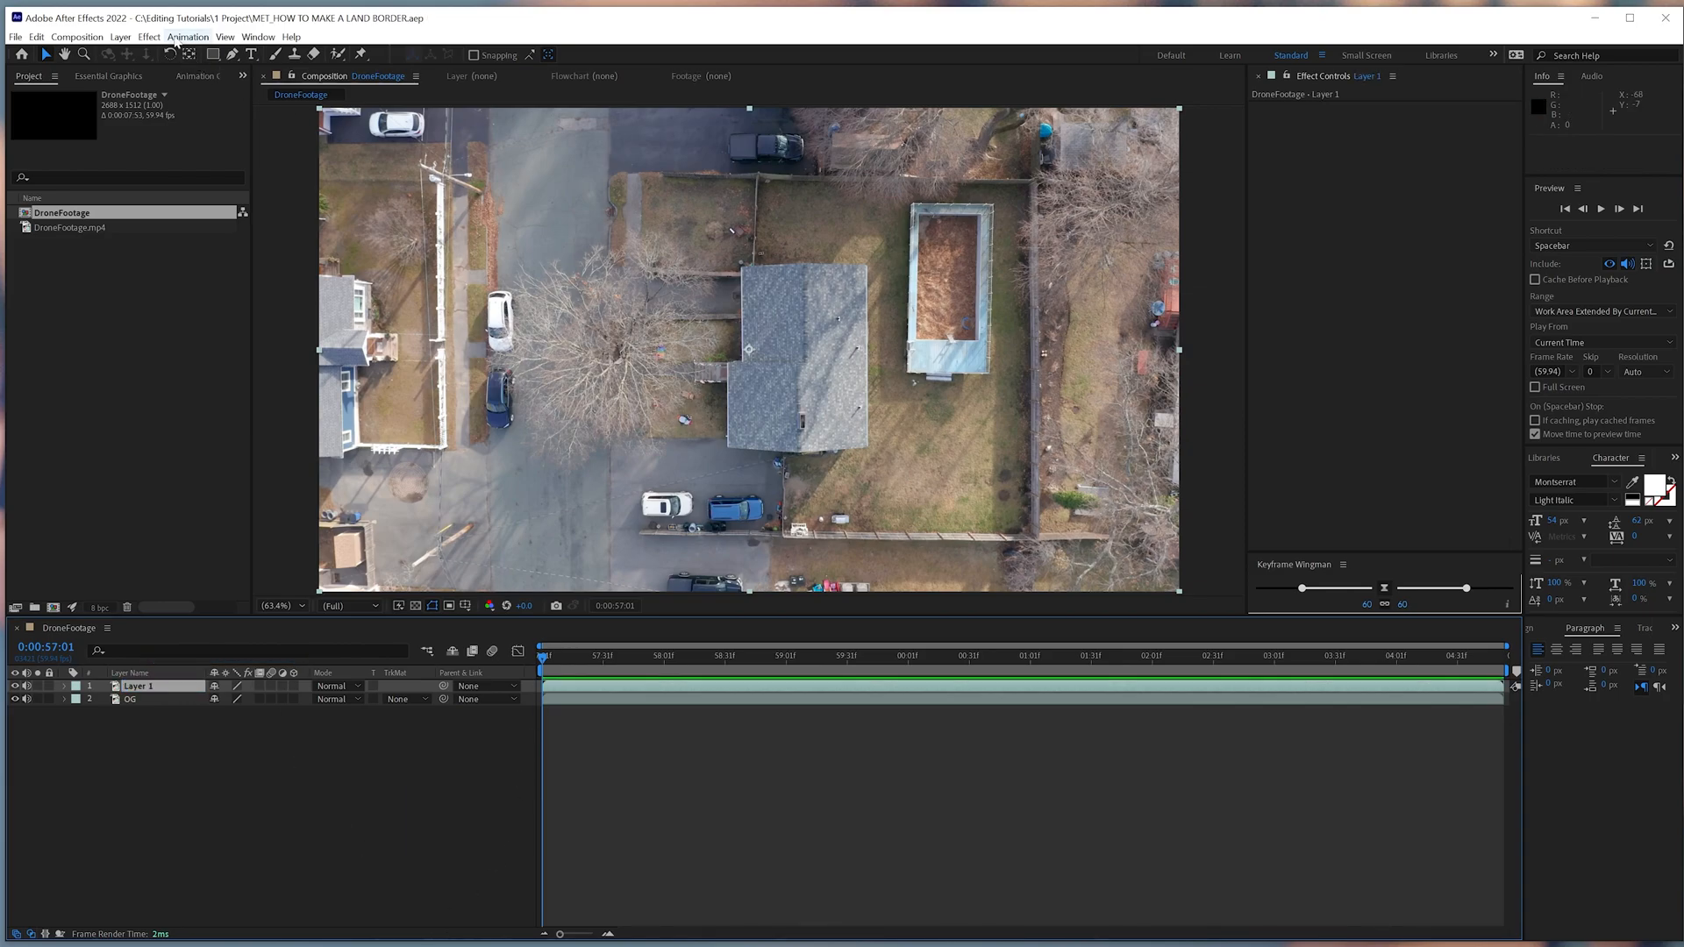
Step: Apply Boris FX Mocha AE to Layer 1 and launch the Mocha tracking workspace
{"action": "left_click", "coordinate": [187, 35]}
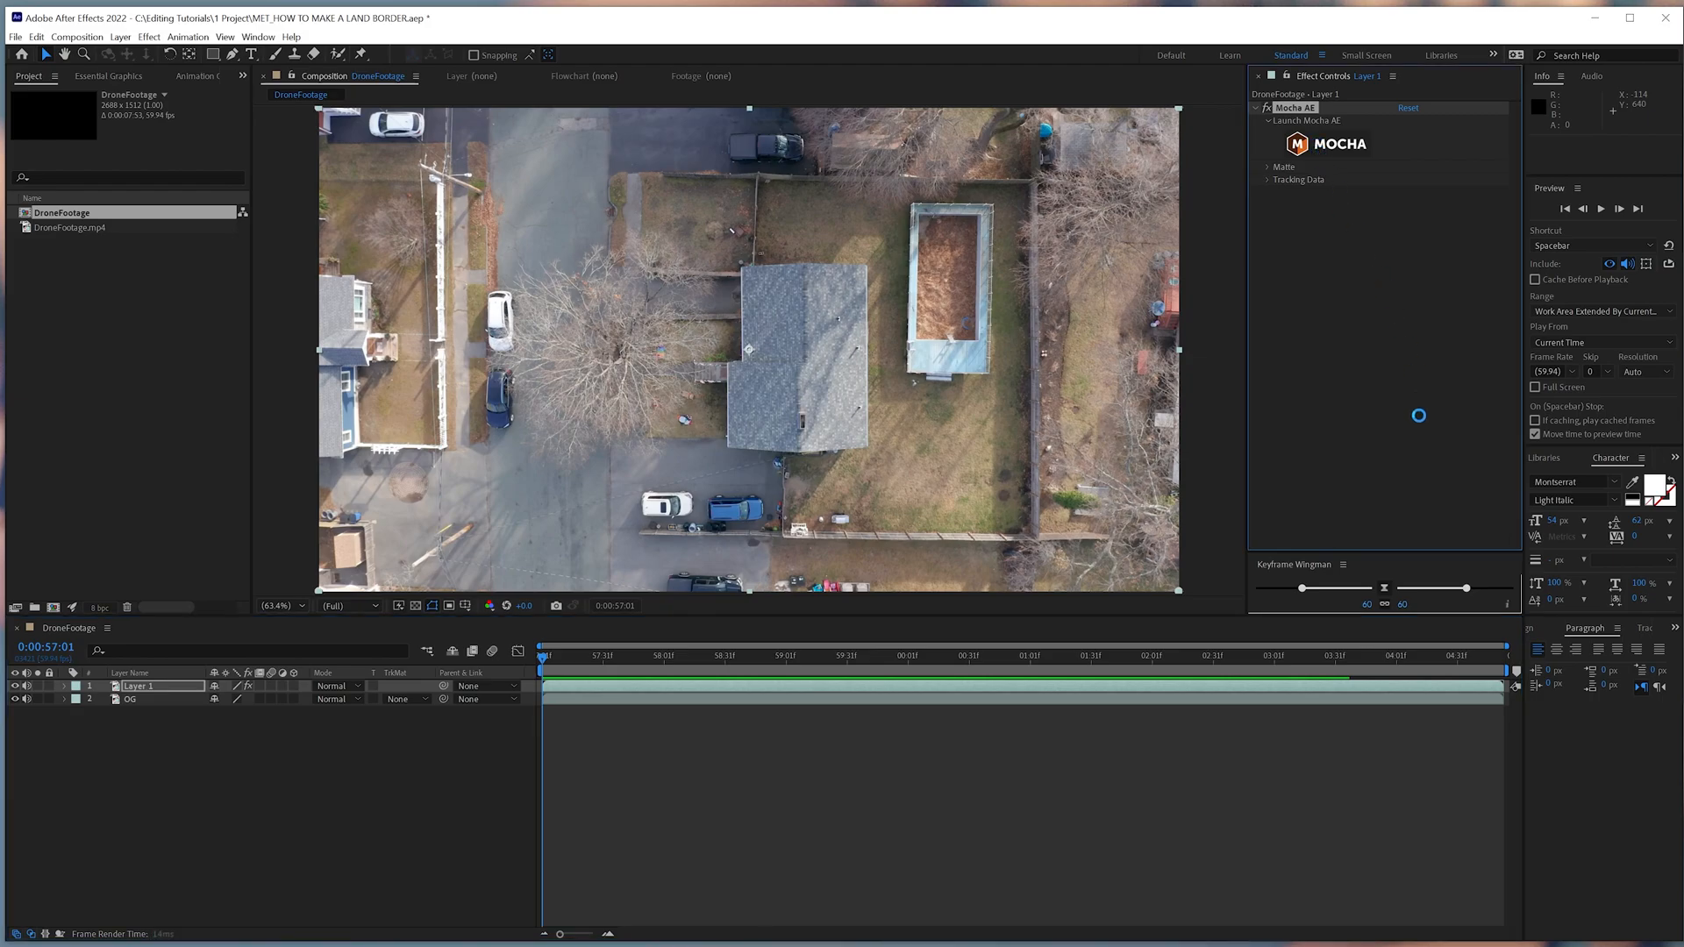
{"action": "left_click", "coordinate": [1309, 120]}
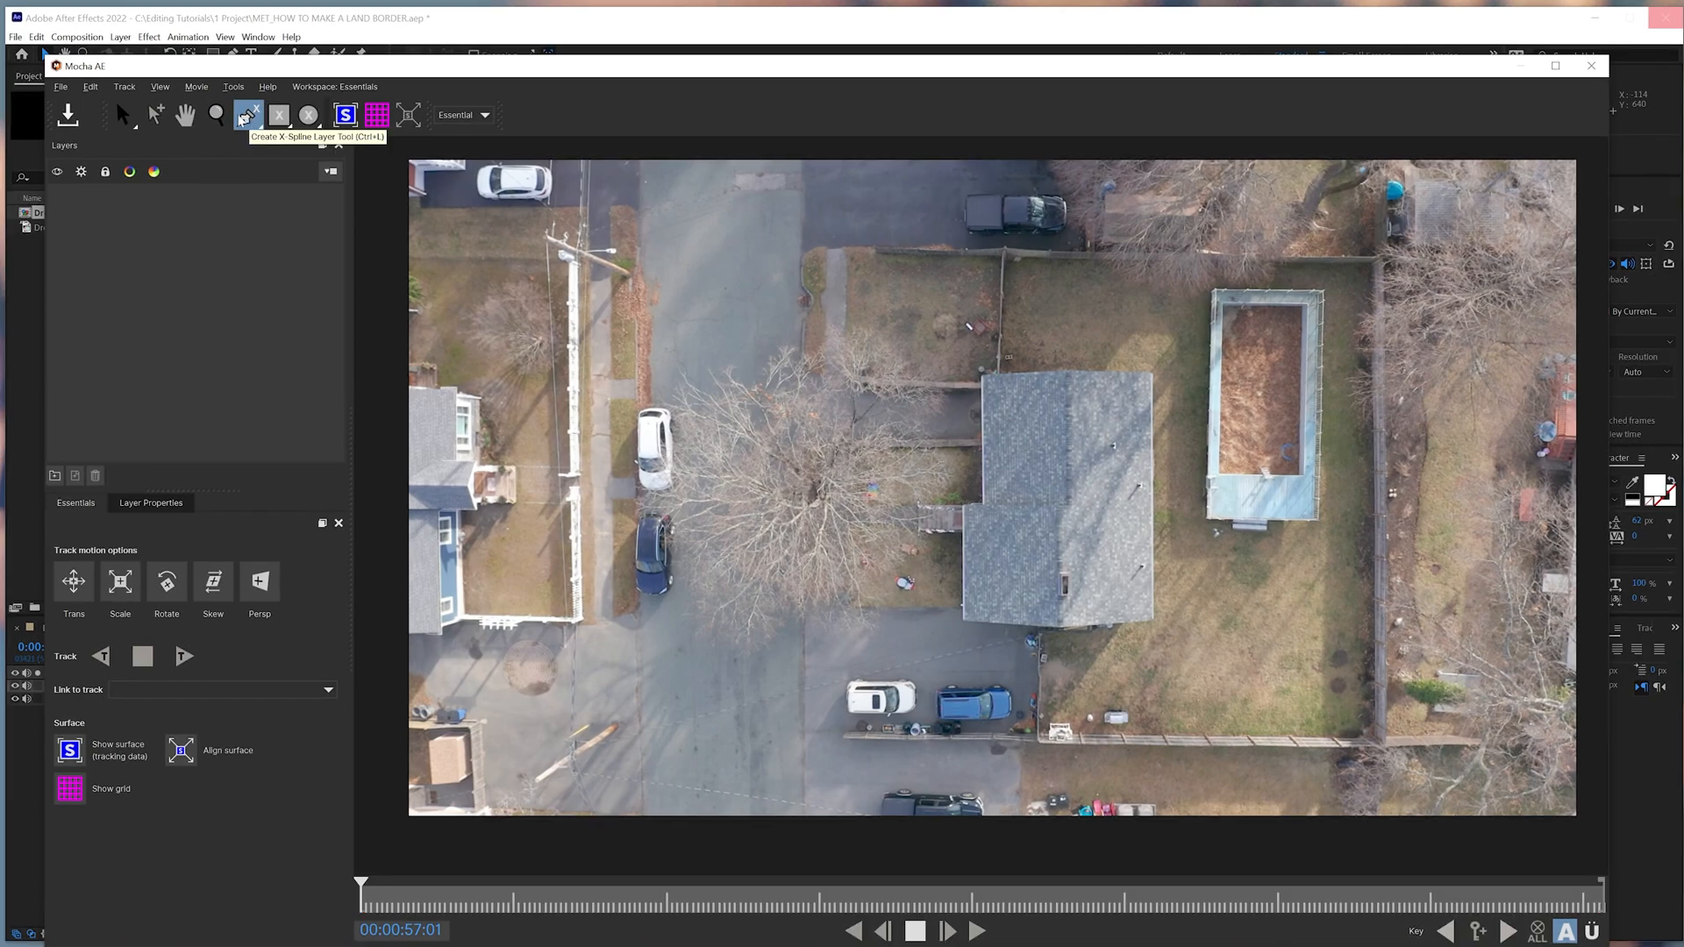
Step: Draw an X-Spline around the lot corners, fitting the bottom-left point to the property
{"action": "left_click", "coordinate": [246, 115]}
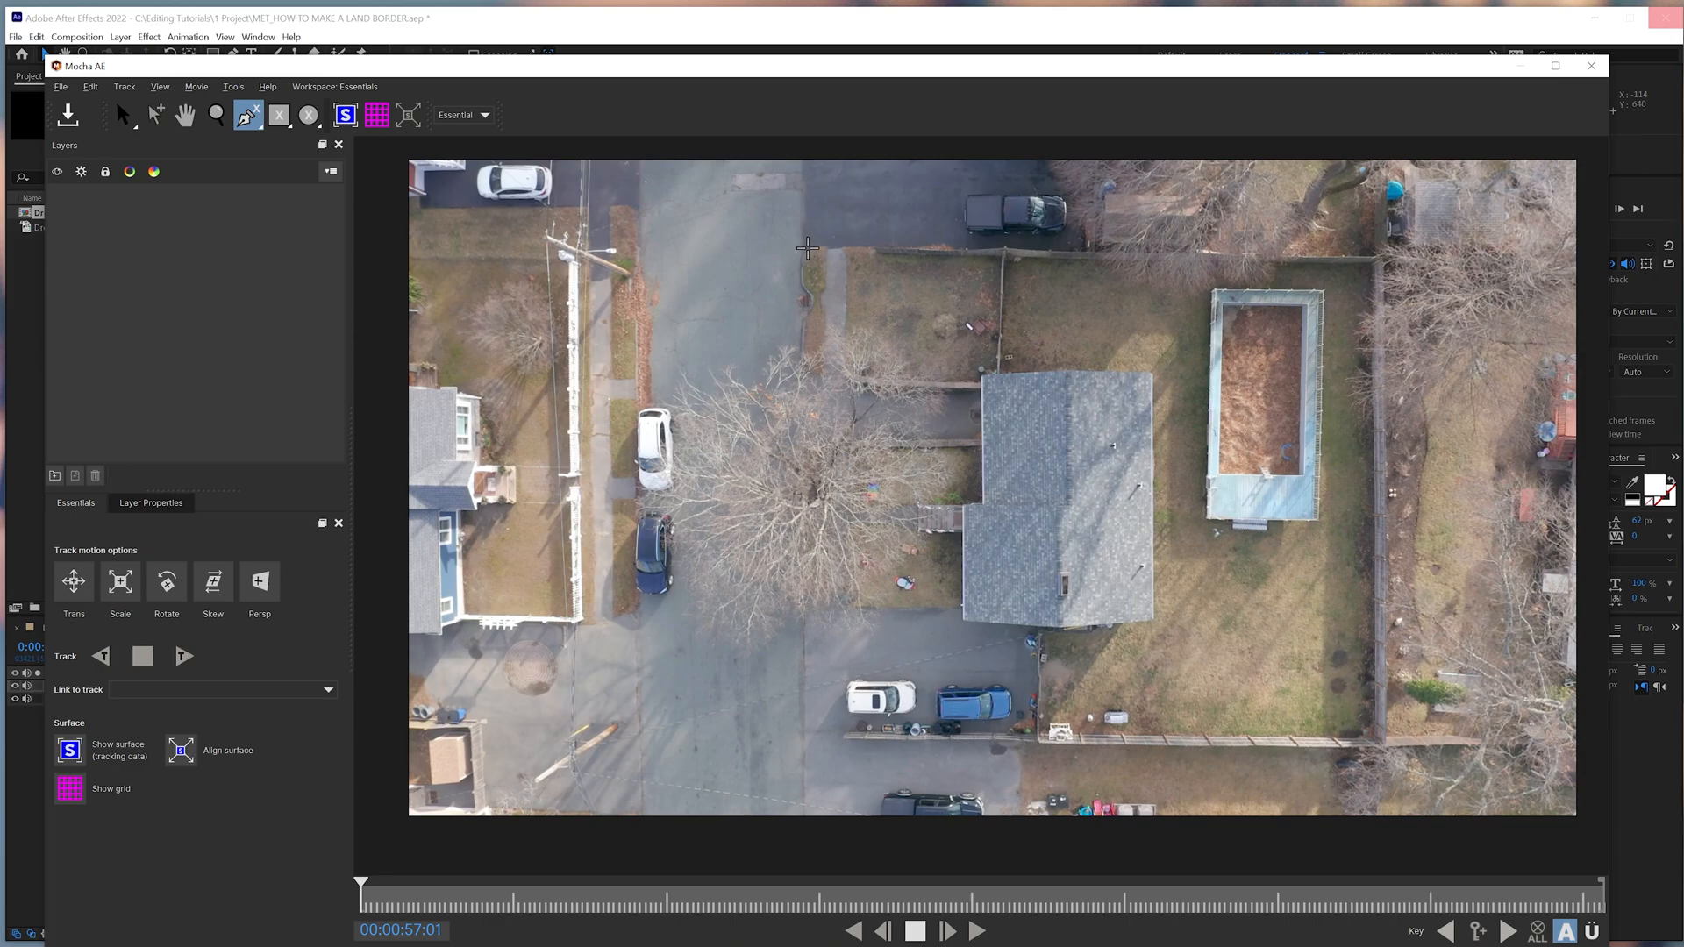
{"action": "left_click_drag", "start_coordinate": [805, 252], "coordinate": [1354, 263]}
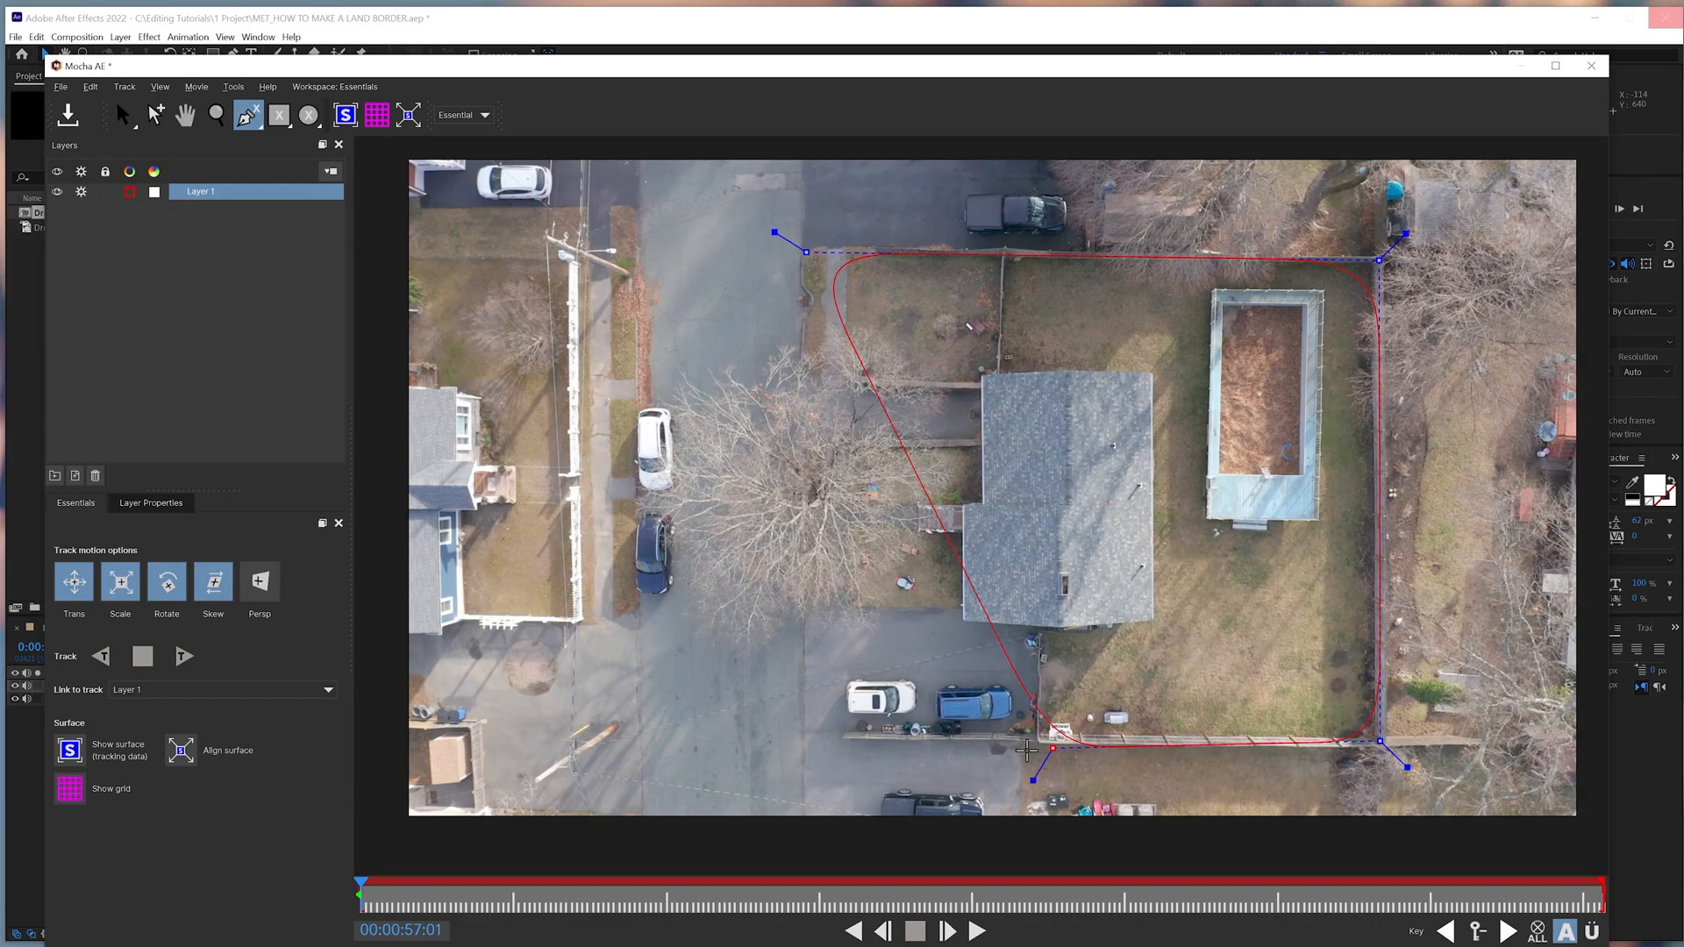
{"action": "left_click_drag", "start_coordinate": [1031, 748], "coordinate": [805, 735]}
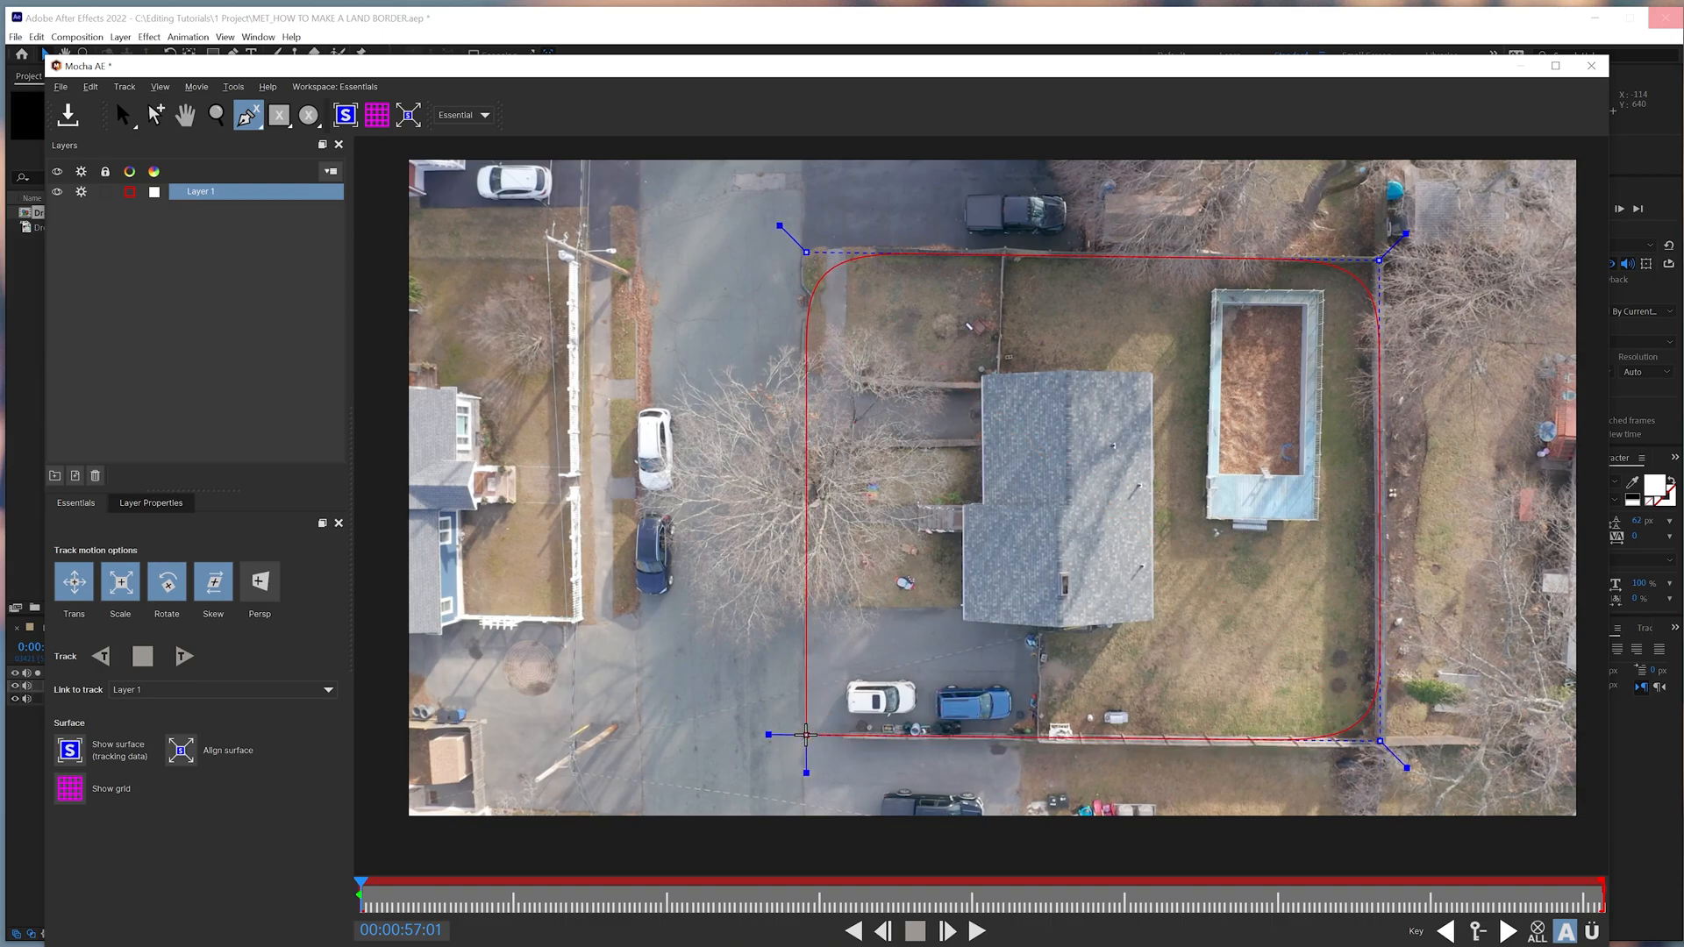
{"action": "left_click", "coordinate": [122, 115]}
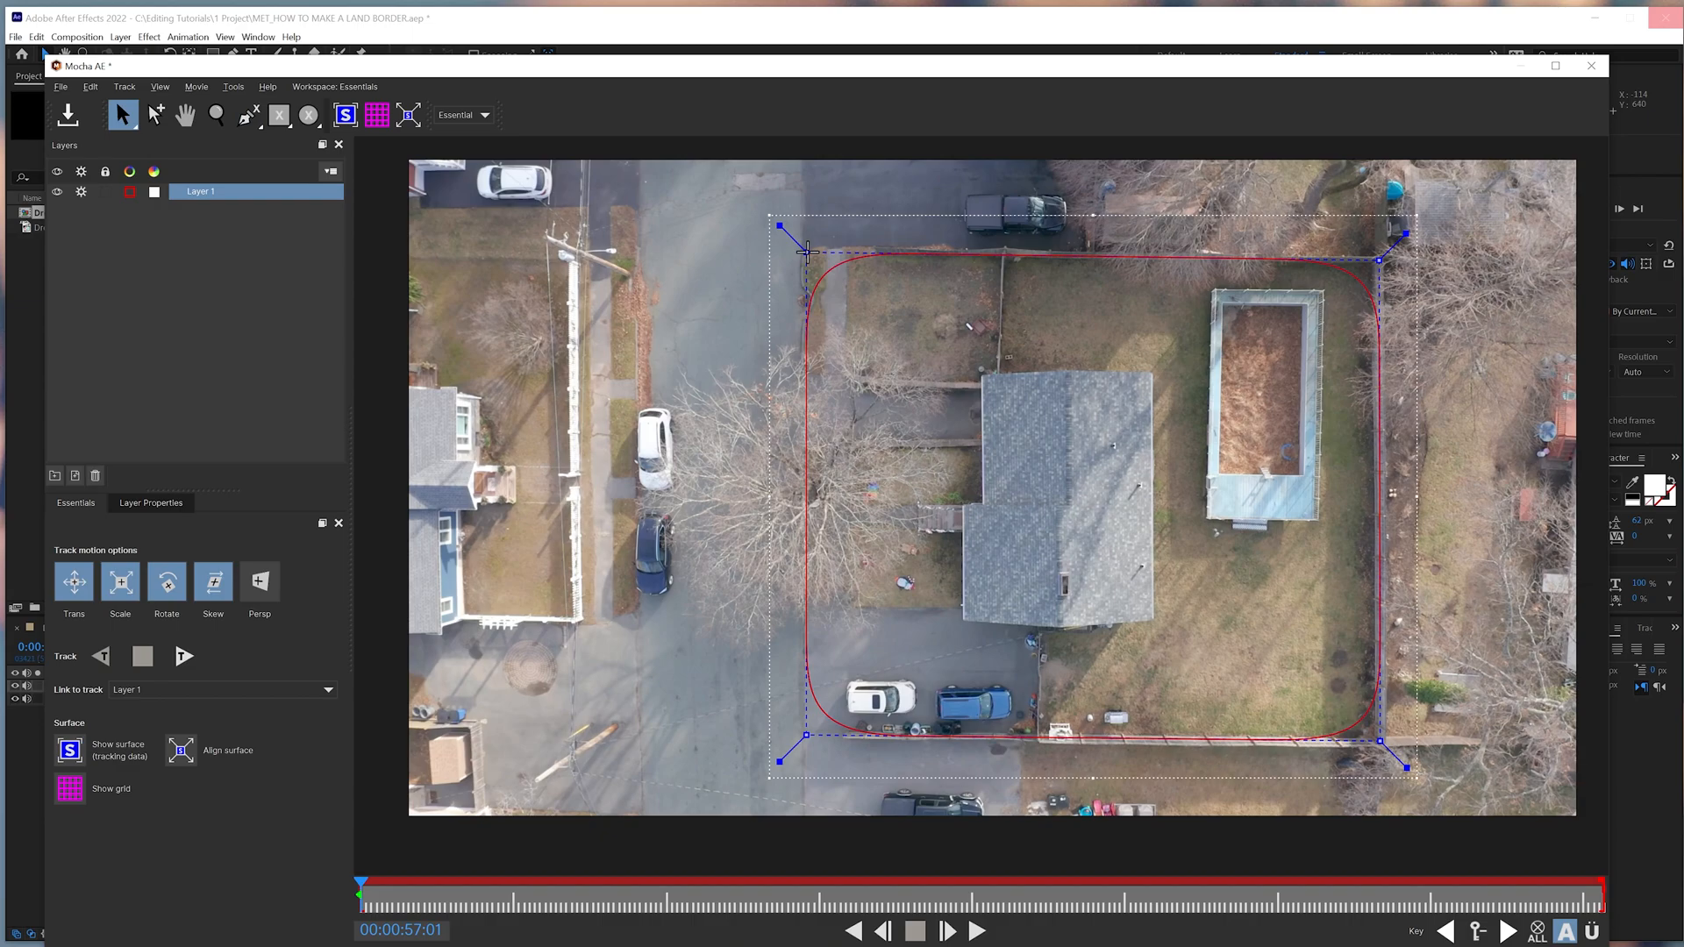
{"action": "mouse_move", "coordinate": [832, 270]}
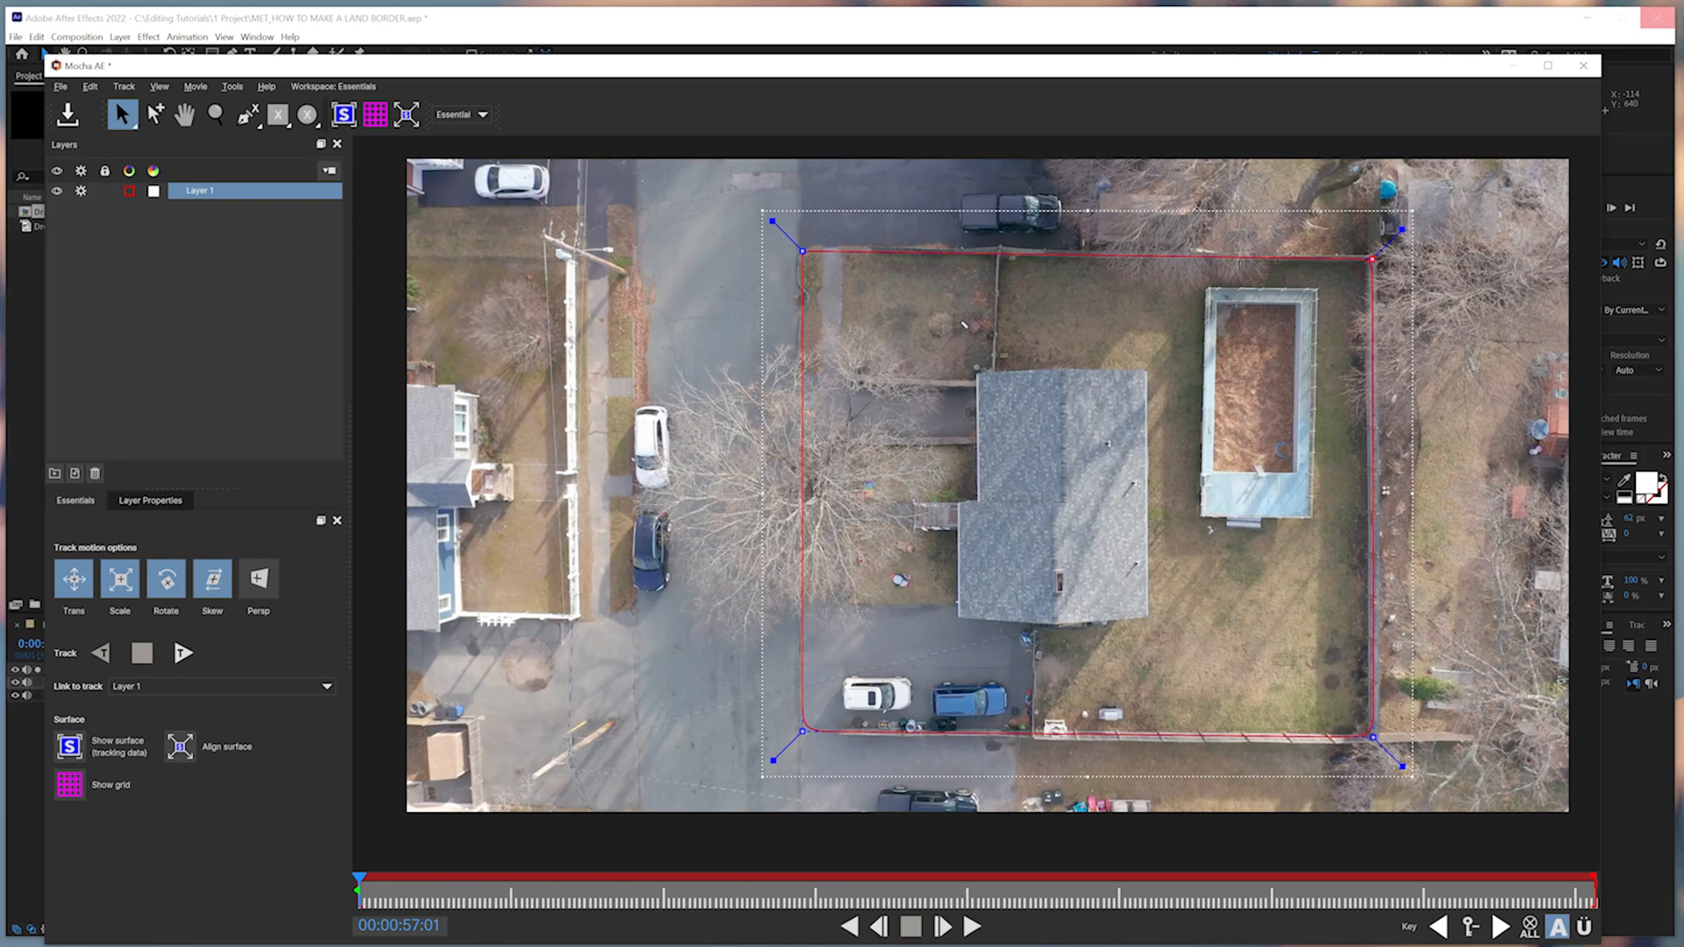
Step: Track the Layer 1 spline forward and scrub several frames to verify it follows the lot
{"action": "left_click", "coordinate": [183, 655]}
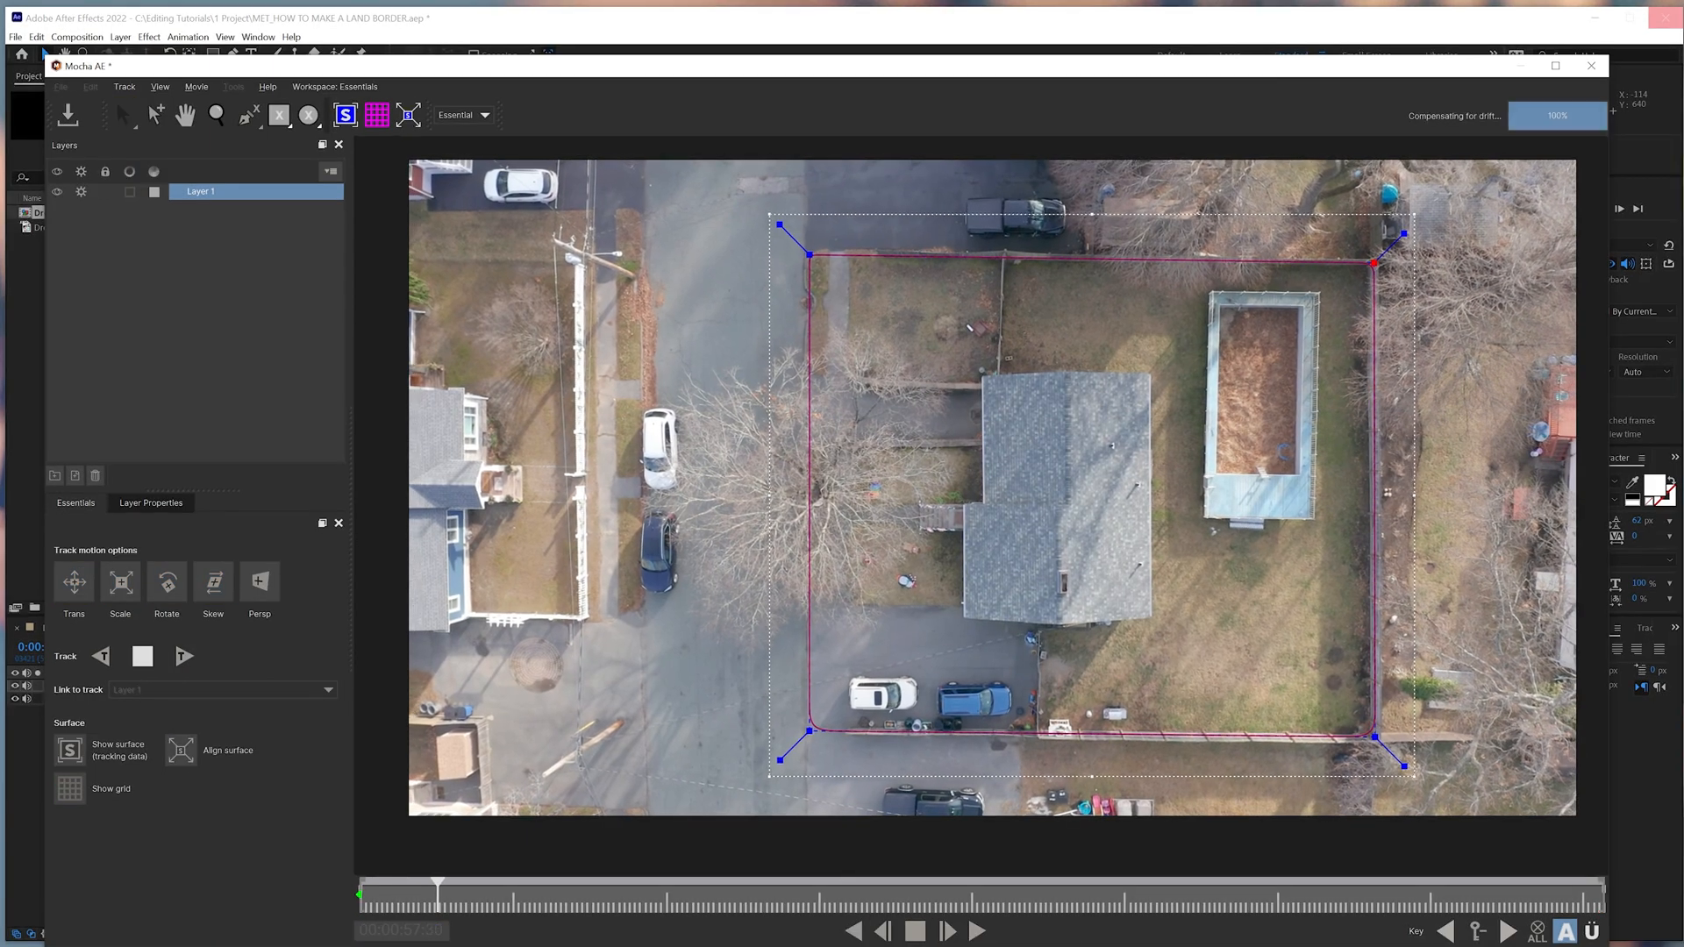
{"action": "left_click", "coordinate": [184, 656]}
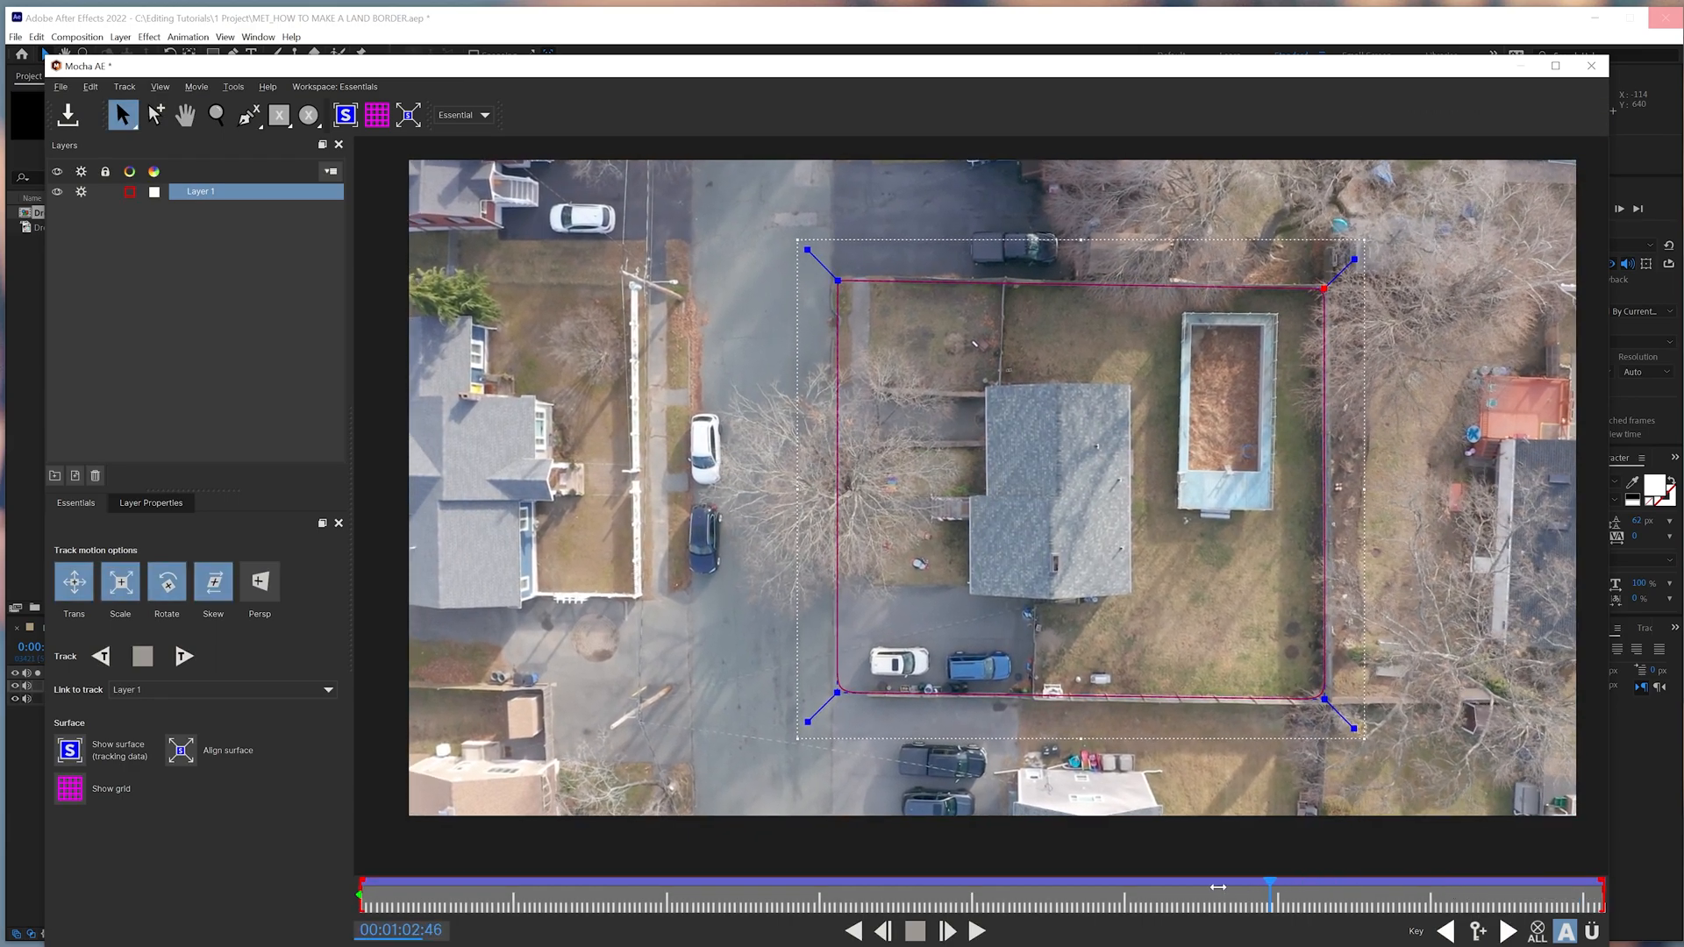
{"action": "left_click_drag", "start_coordinate": [1267, 886], "coordinate": [693, 886]}
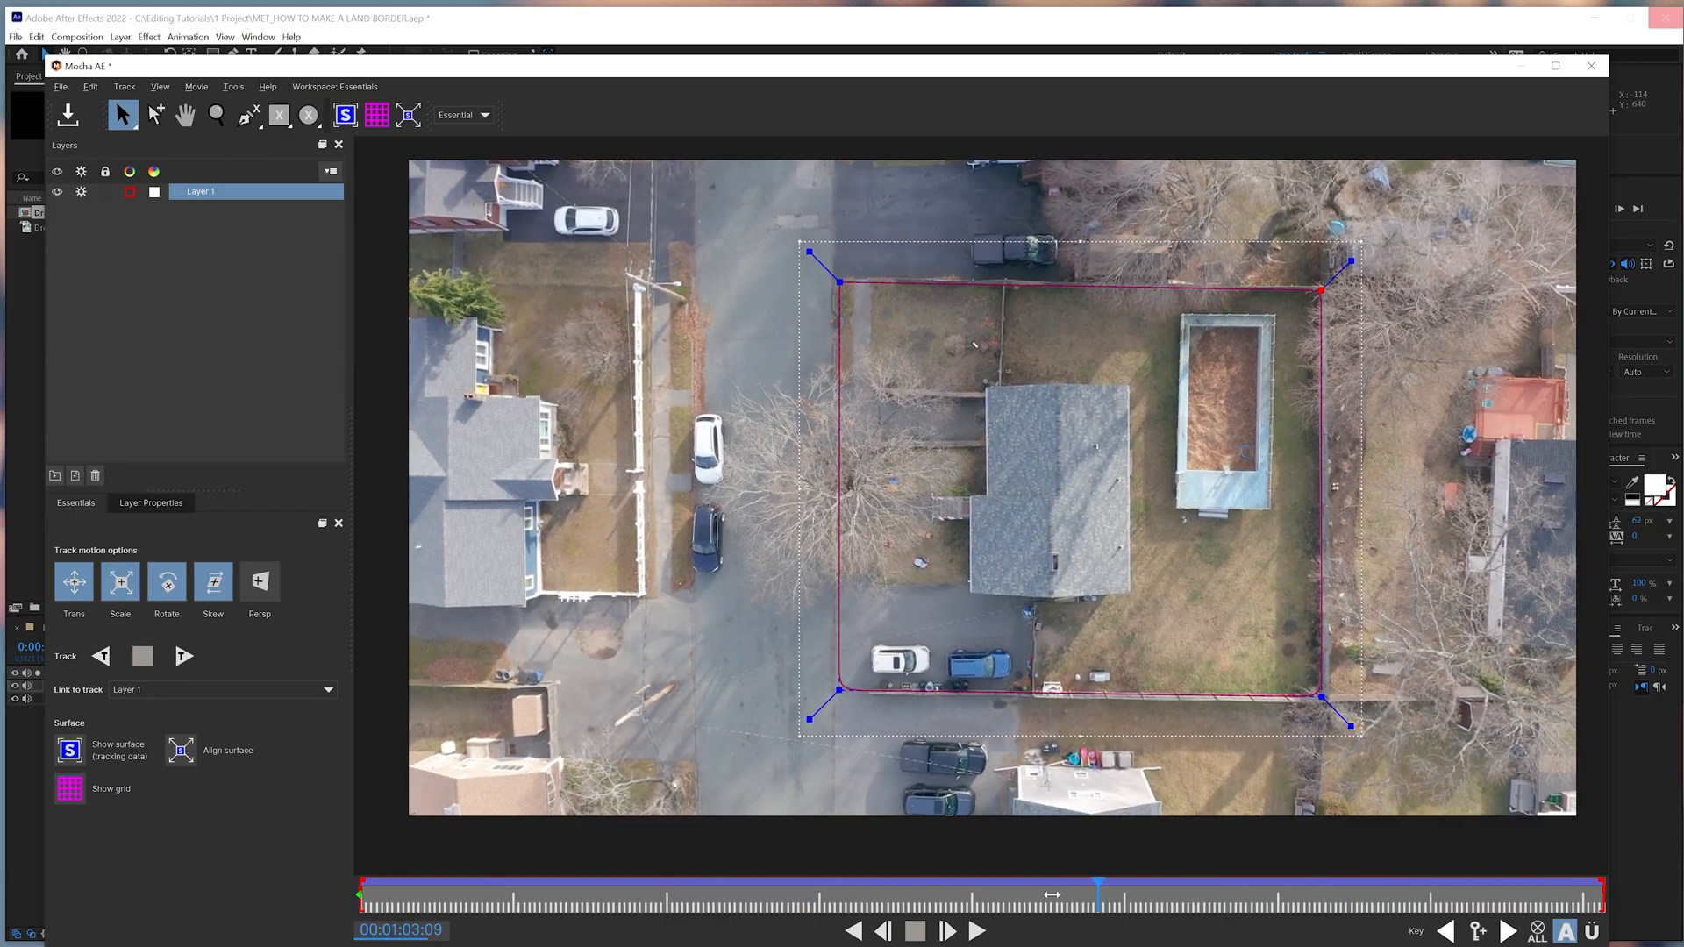
{"action": "left_click_drag", "start_coordinate": [1095, 886], "coordinate": [1274, 886]}
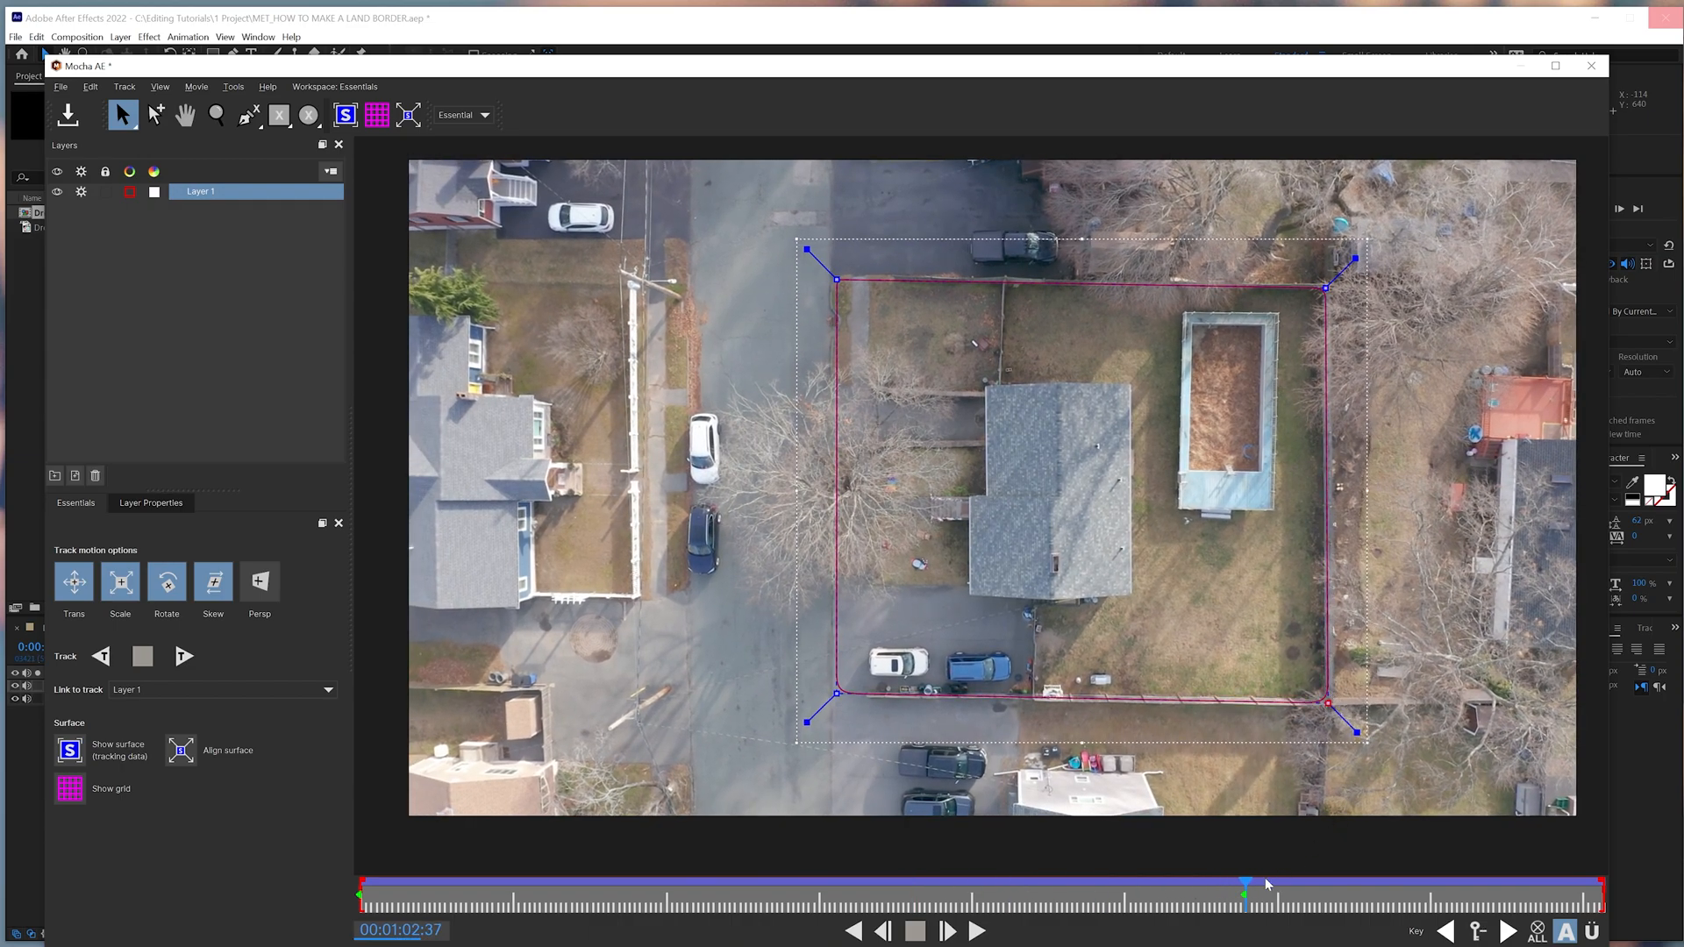
{"action": "left_click_drag", "start_coordinate": [1243, 885], "coordinate": [648, 885]}
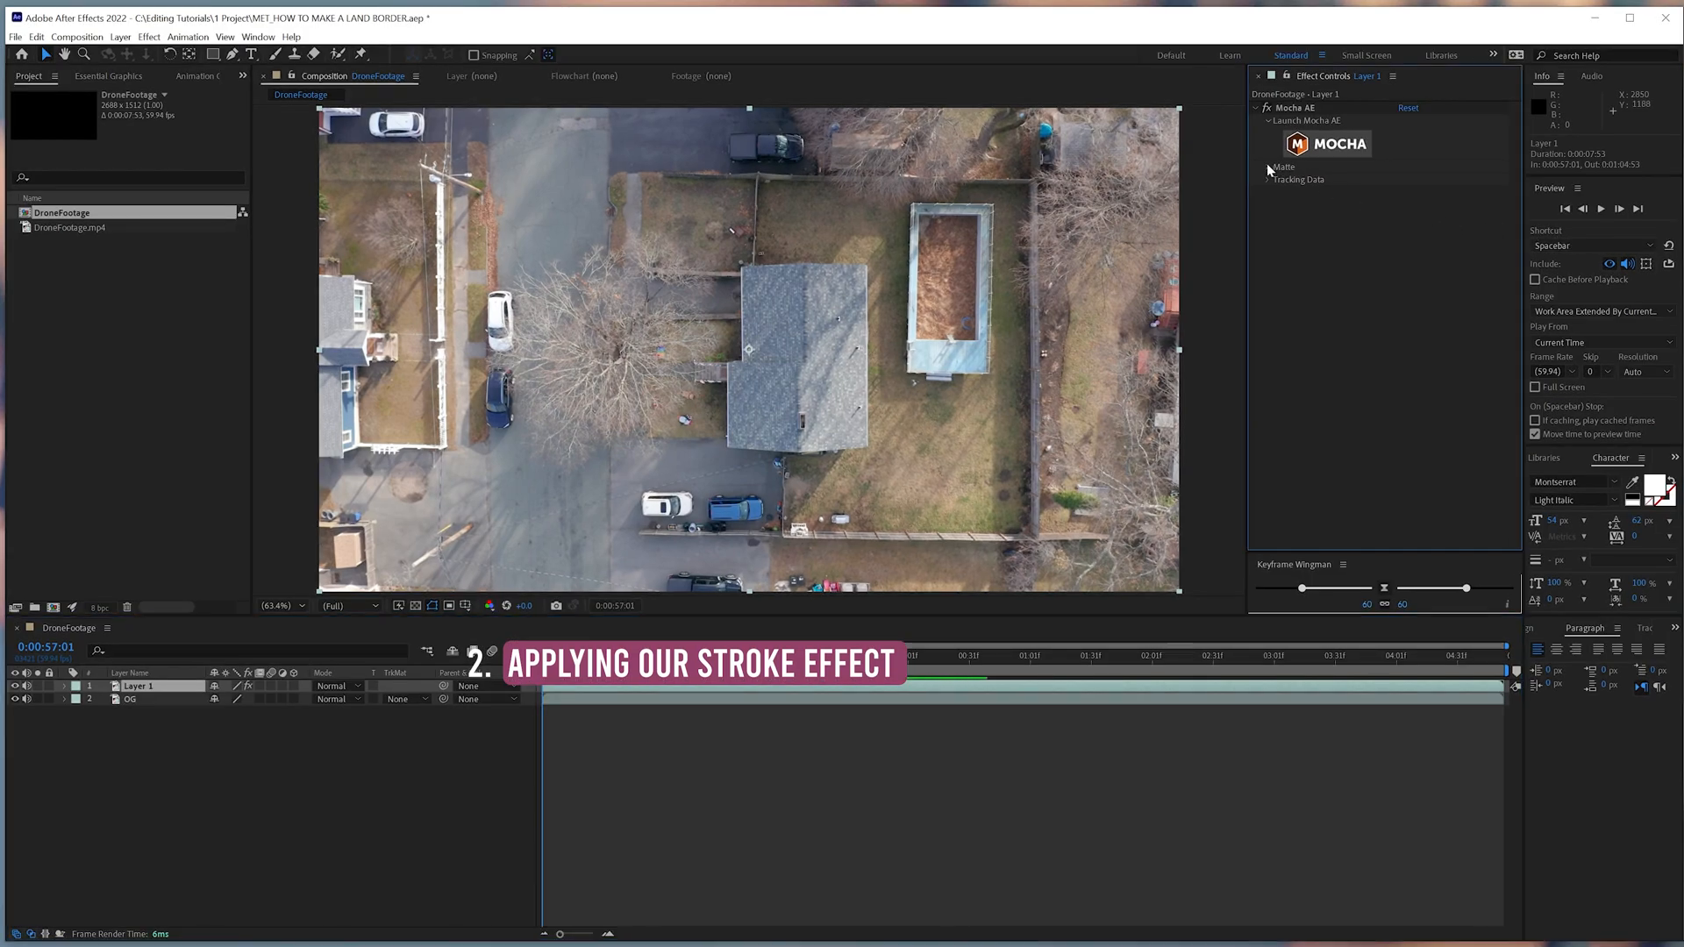
Step: Expand Mocha AE's Matte settings and create AE masks from the tracked outline
{"action": "left_click", "coordinate": [1270, 167]}
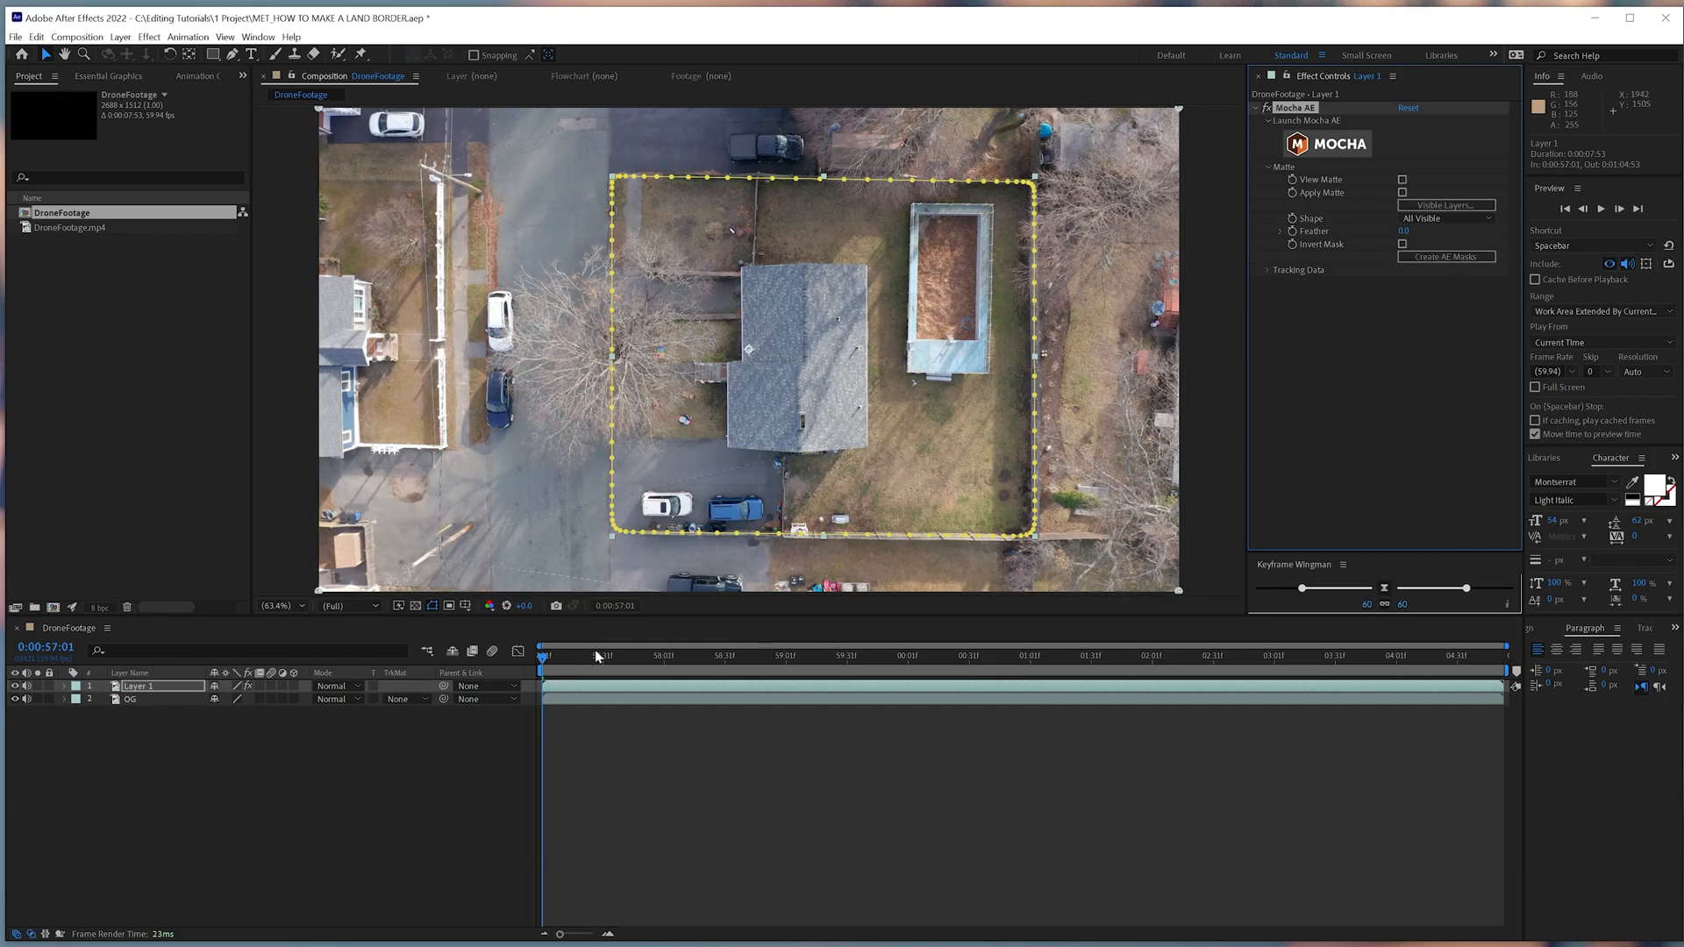
{"action": "left_click", "coordinate": [1018, 656]}
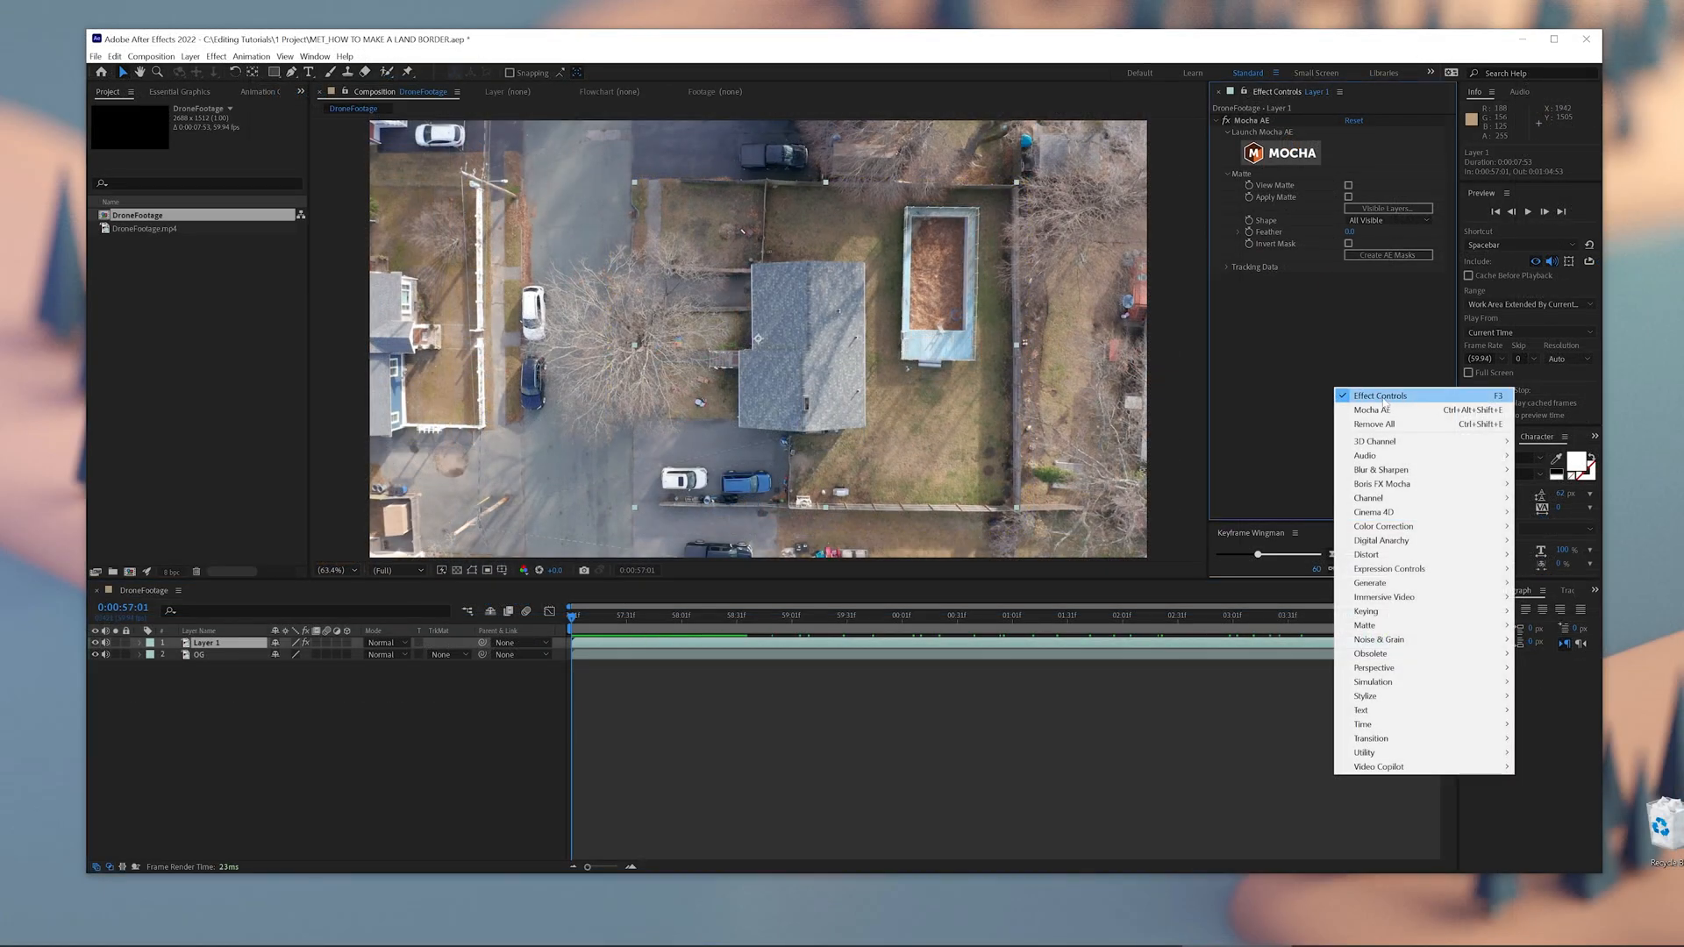
{"action": "mouse_move", "coordinate": [1369, 583]}
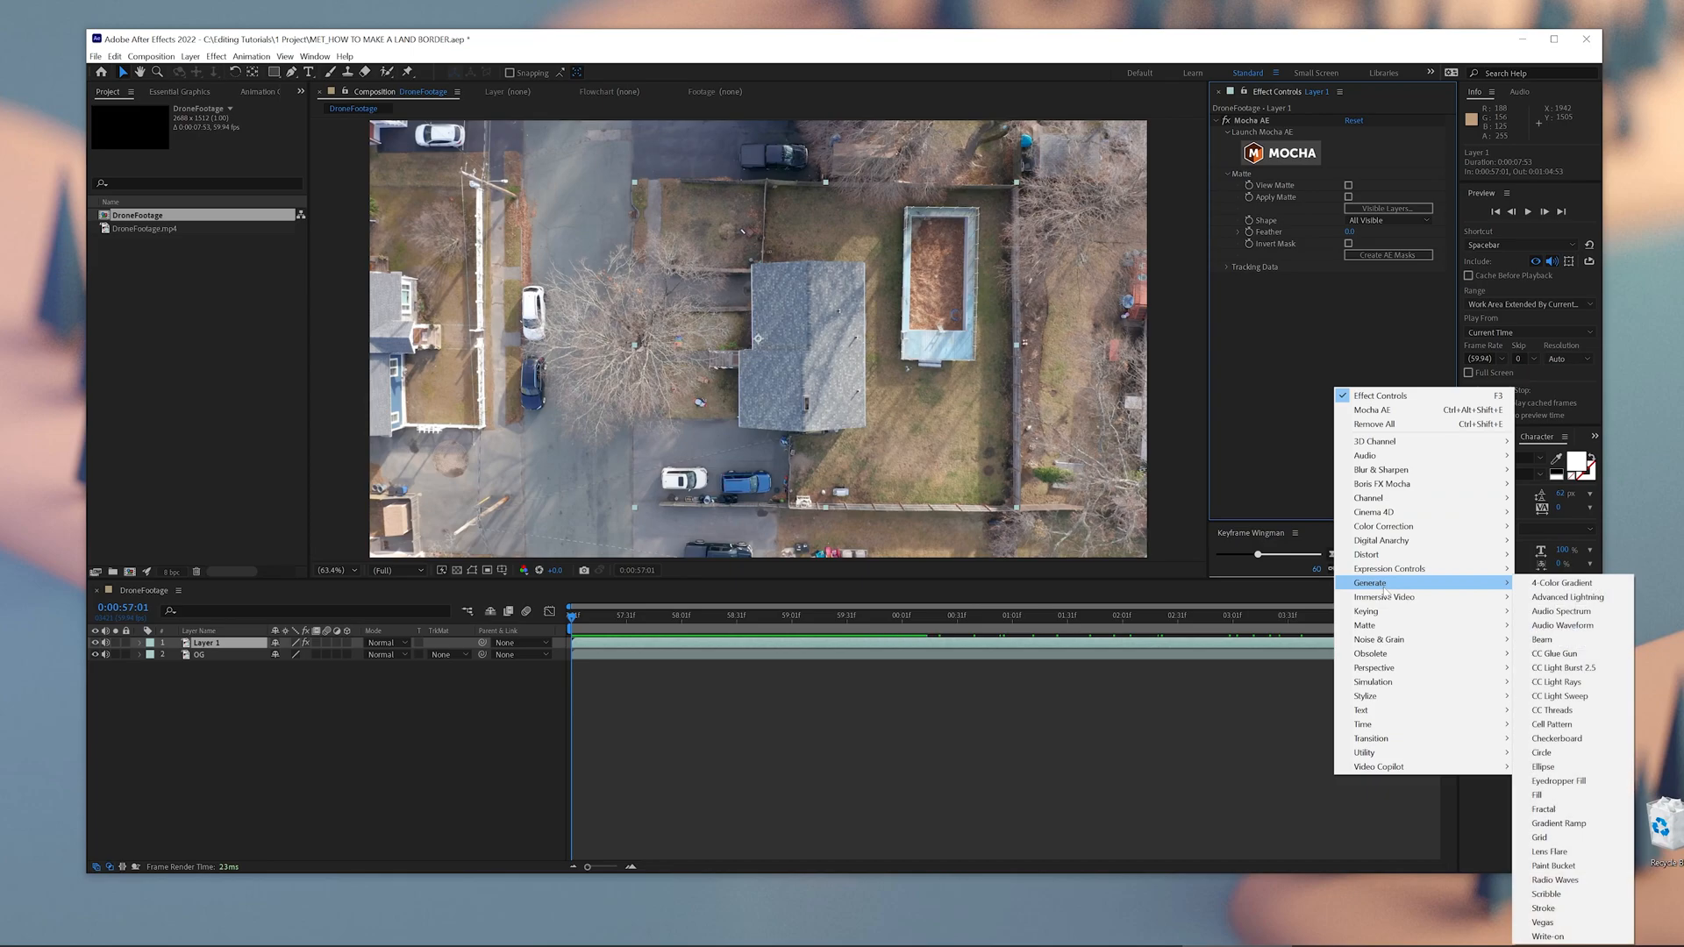
{"action": "mouse_move", "coordinate": [1543, 908]}
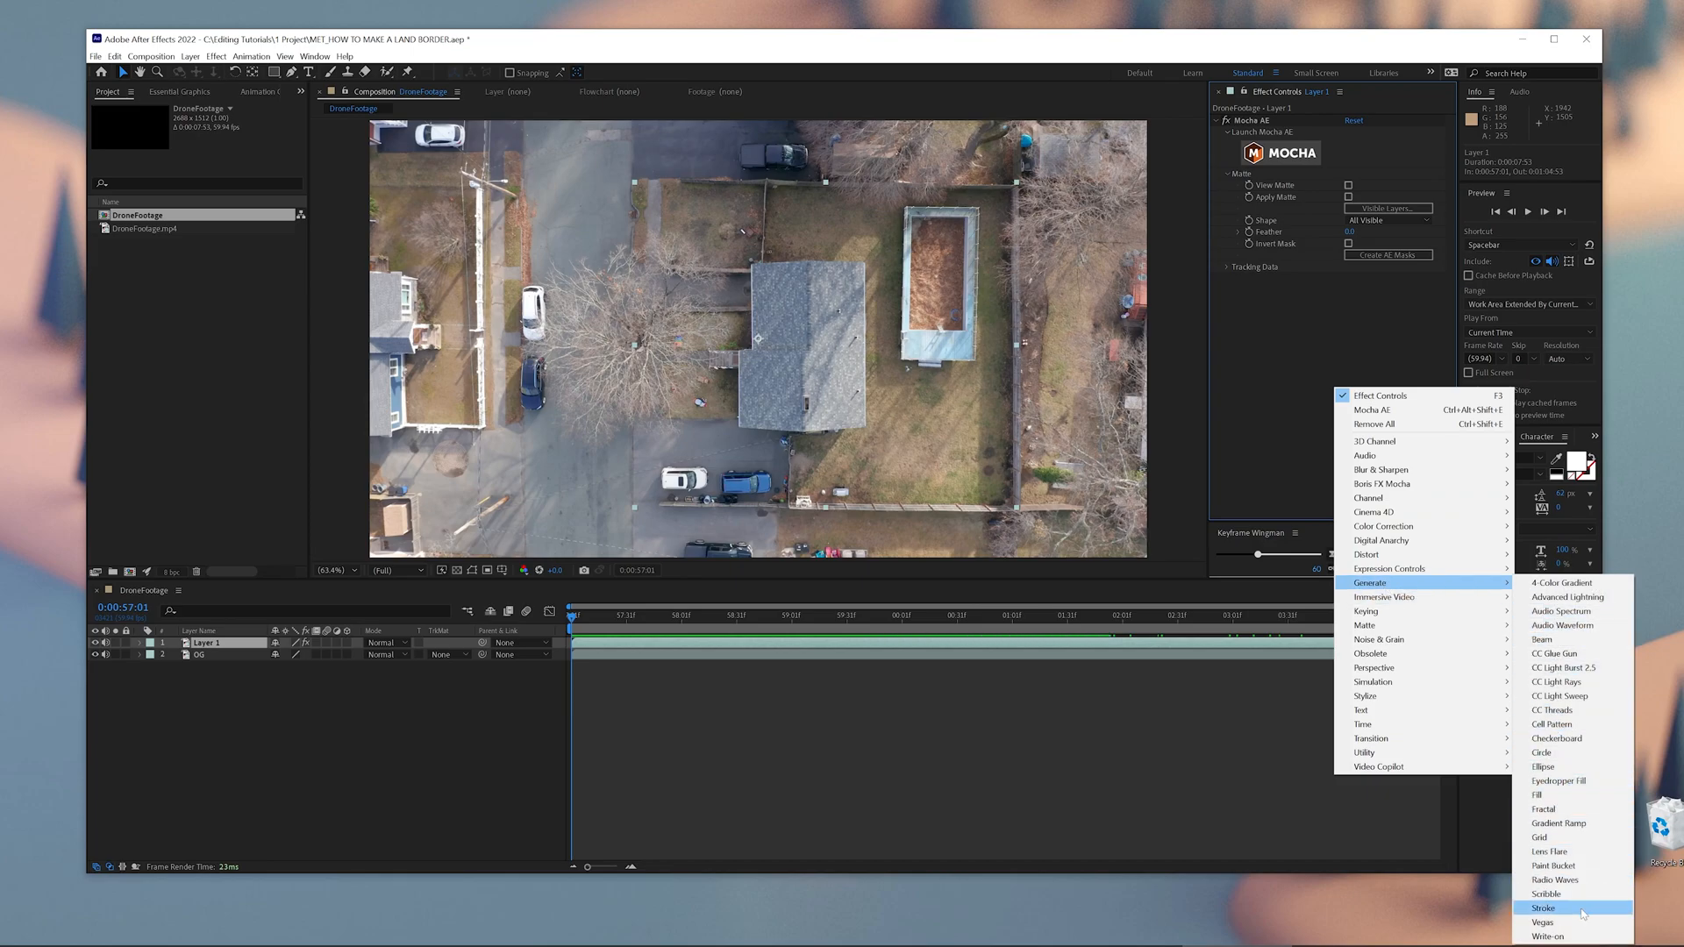
Step: Apply a Generate > Stroke effect to Layer 1 with Path set to its masks
{"action": "left_click", "coordinate": [1545, 908]}
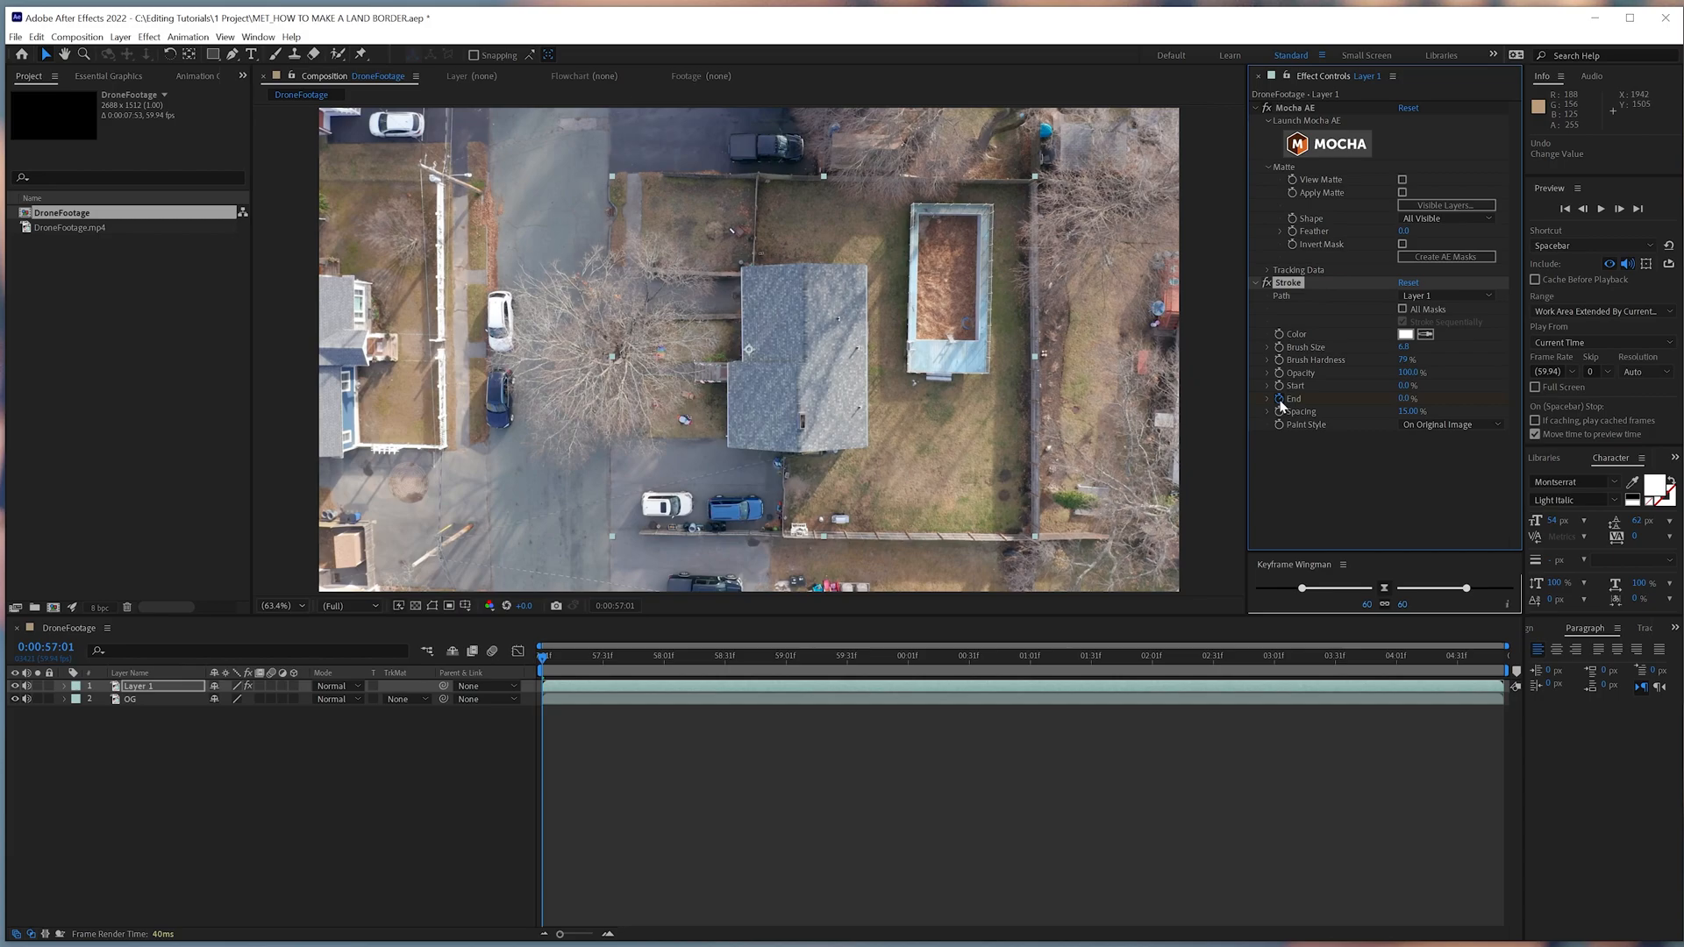
Step: Keyframe the Stroke's End from 0% to 100% so the white border draws on
{"action": "left_click", "coordinate": [63, 685]}
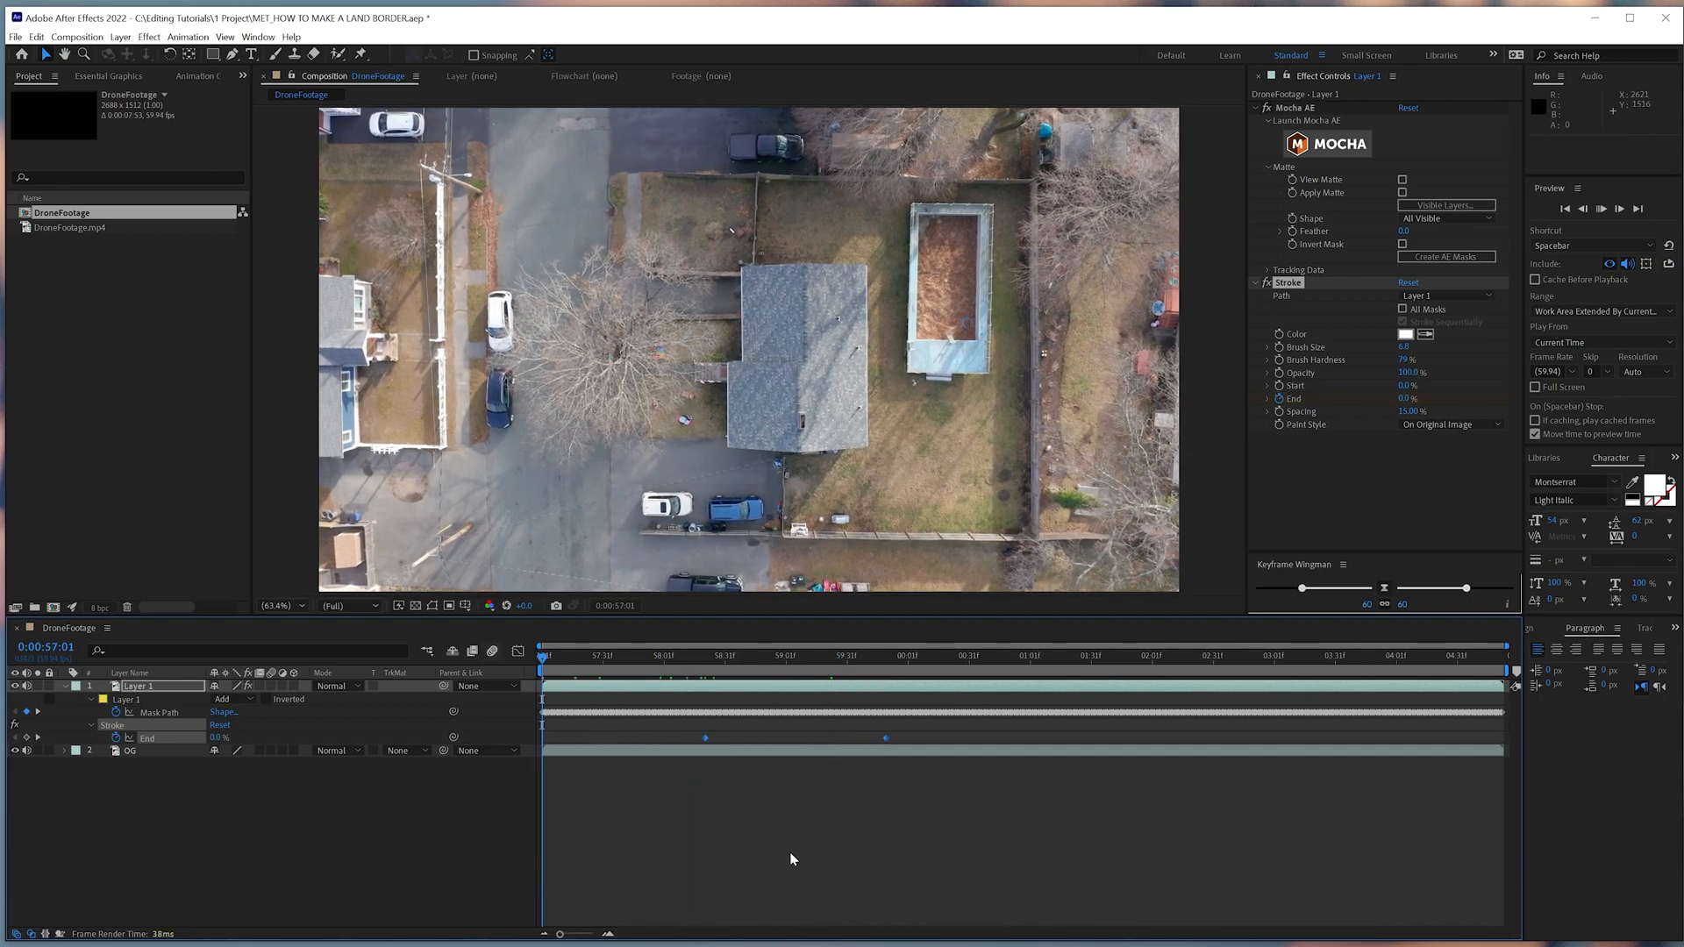
{"action": "key", "text": "space"}
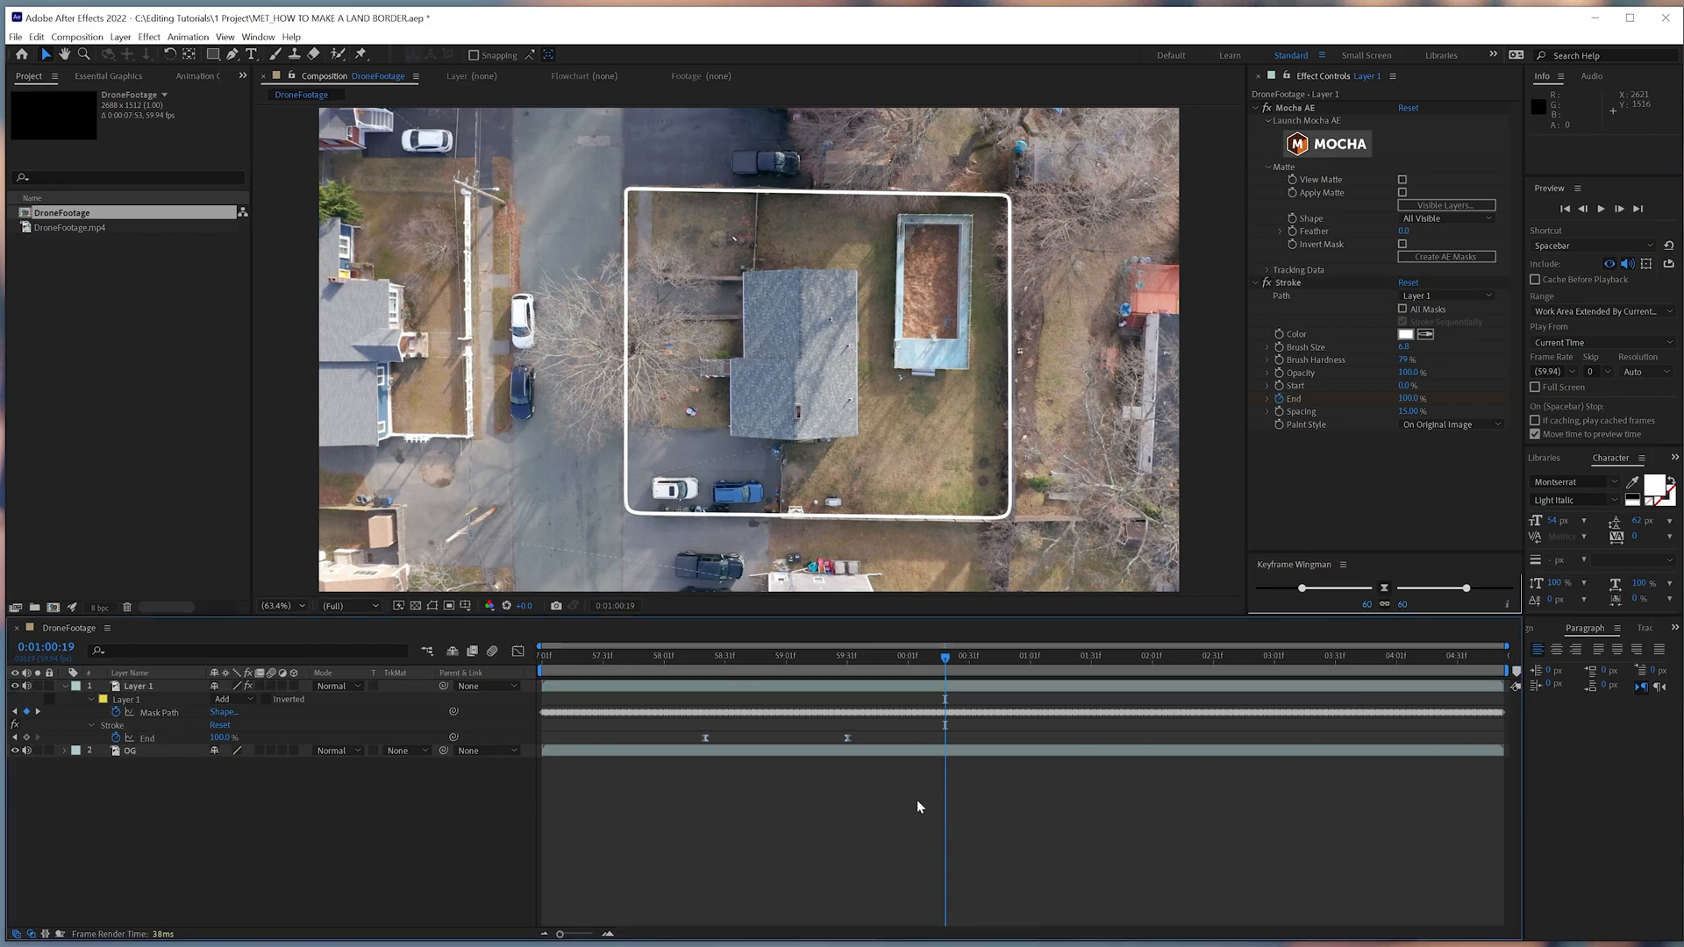
{"action": "mouse_move", "coordinate": [1348, 571]}
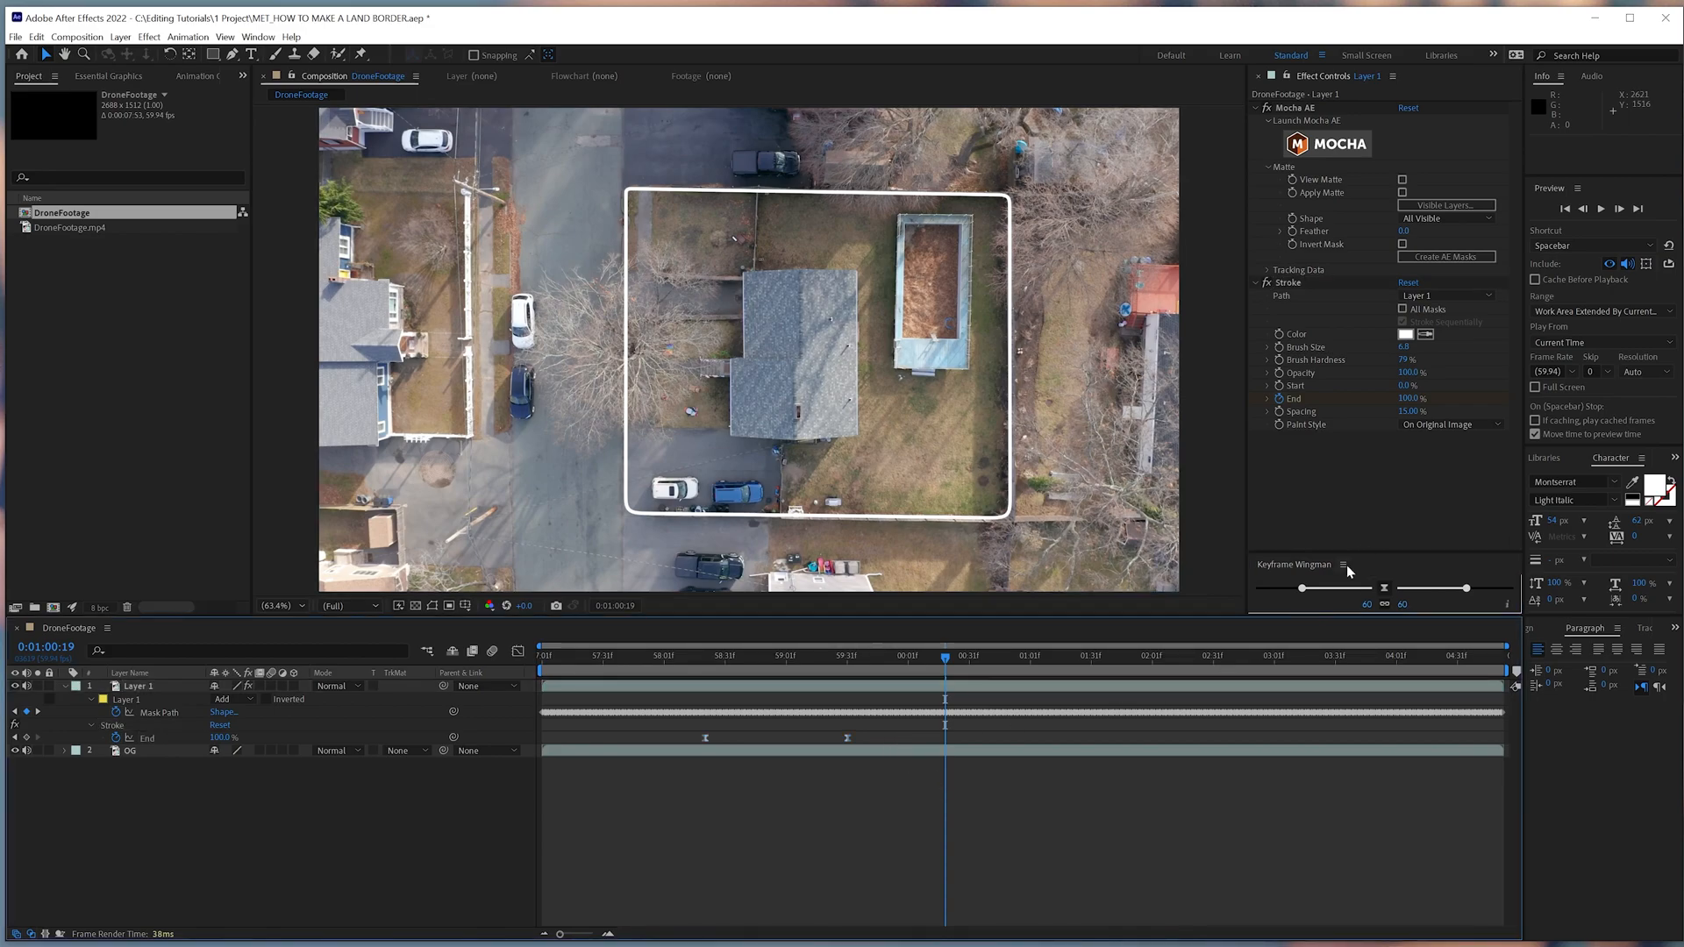
Step: Apply Easy Ease to both End keyframes of the stroke draw-on
{"action": "key", "text": "space"}
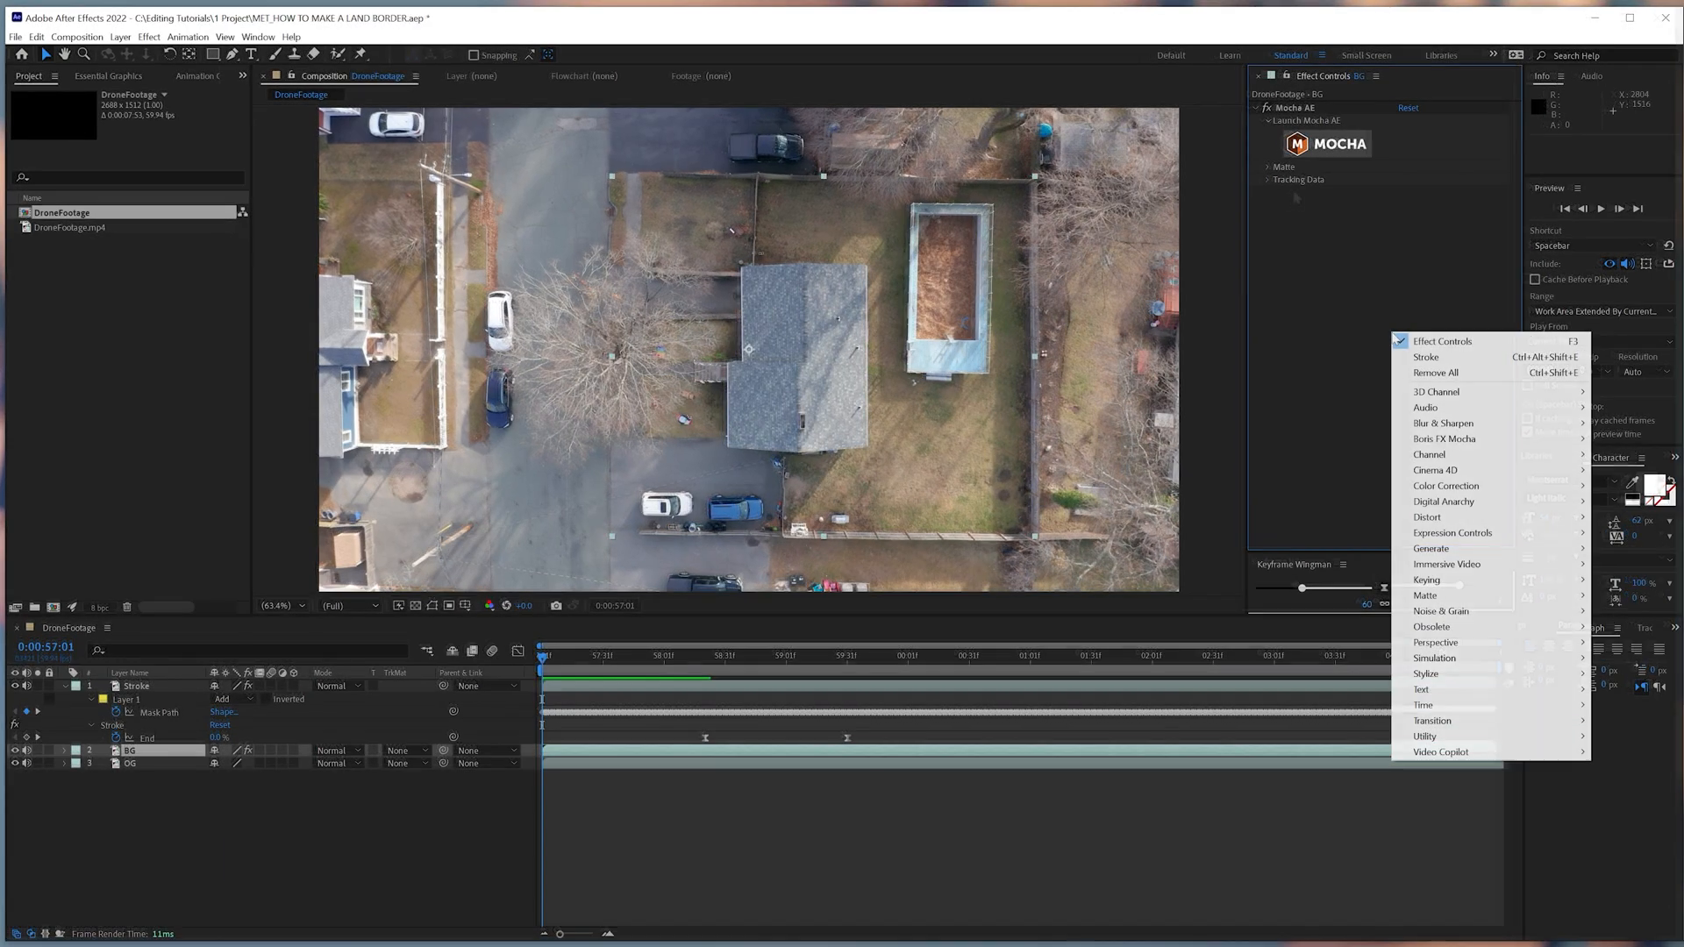
{"action": "mouse_move", "coordinate": [1445, 485]}
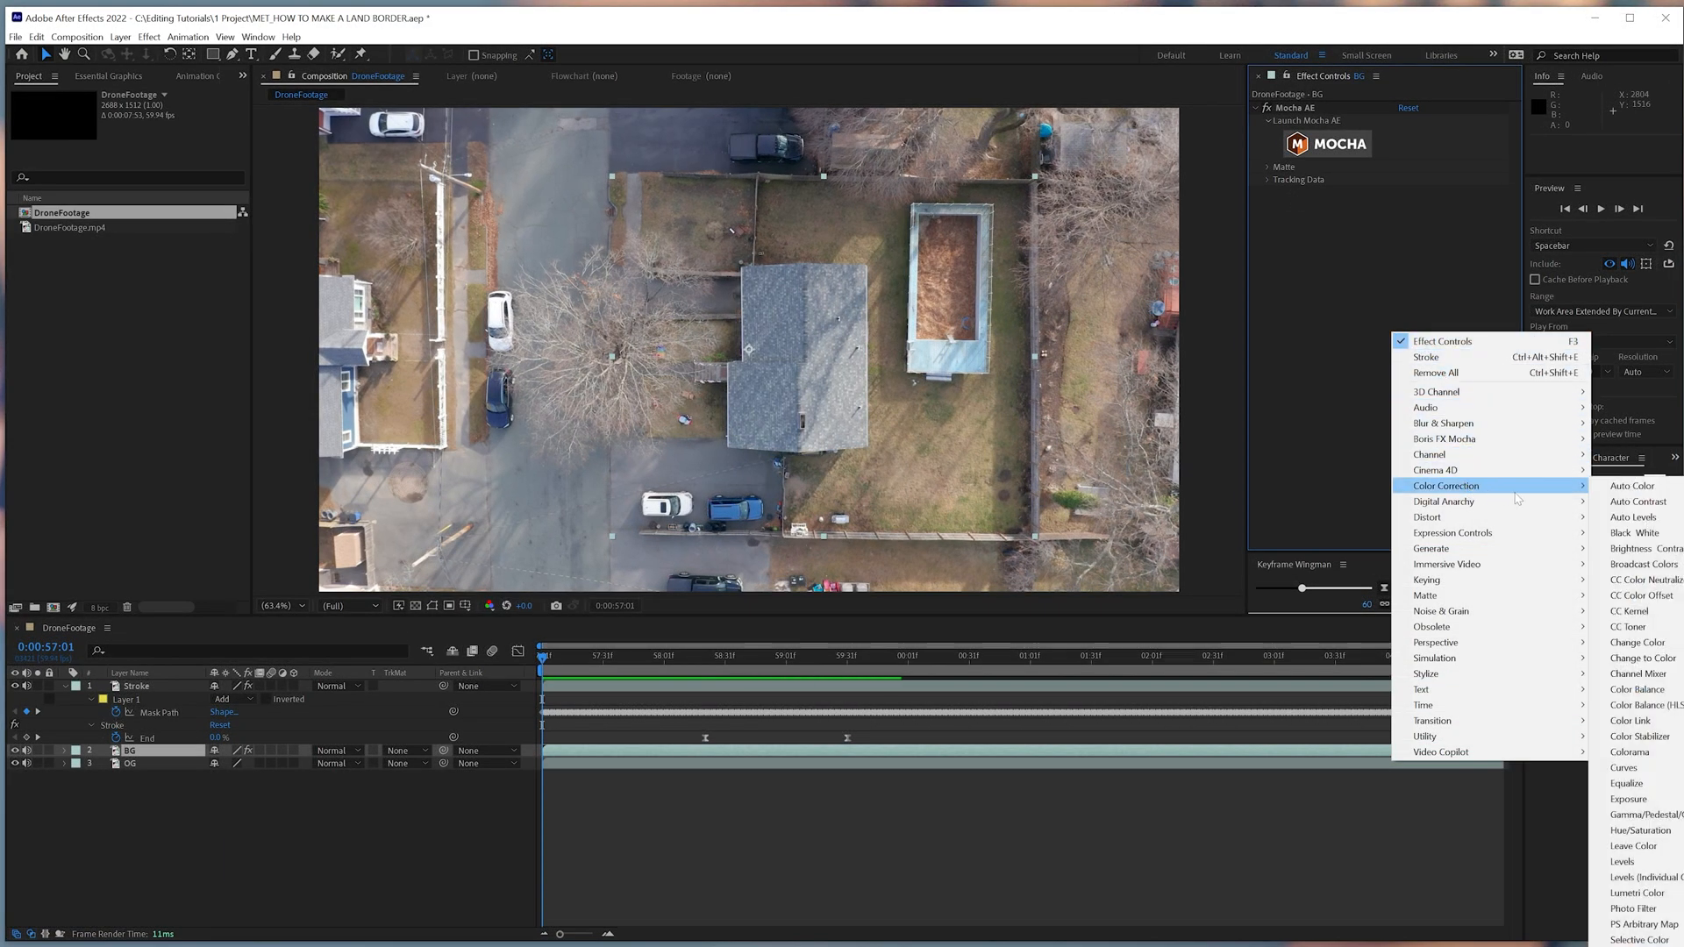
{"action": "mouse_move", "coordinate": [1627, 719]}
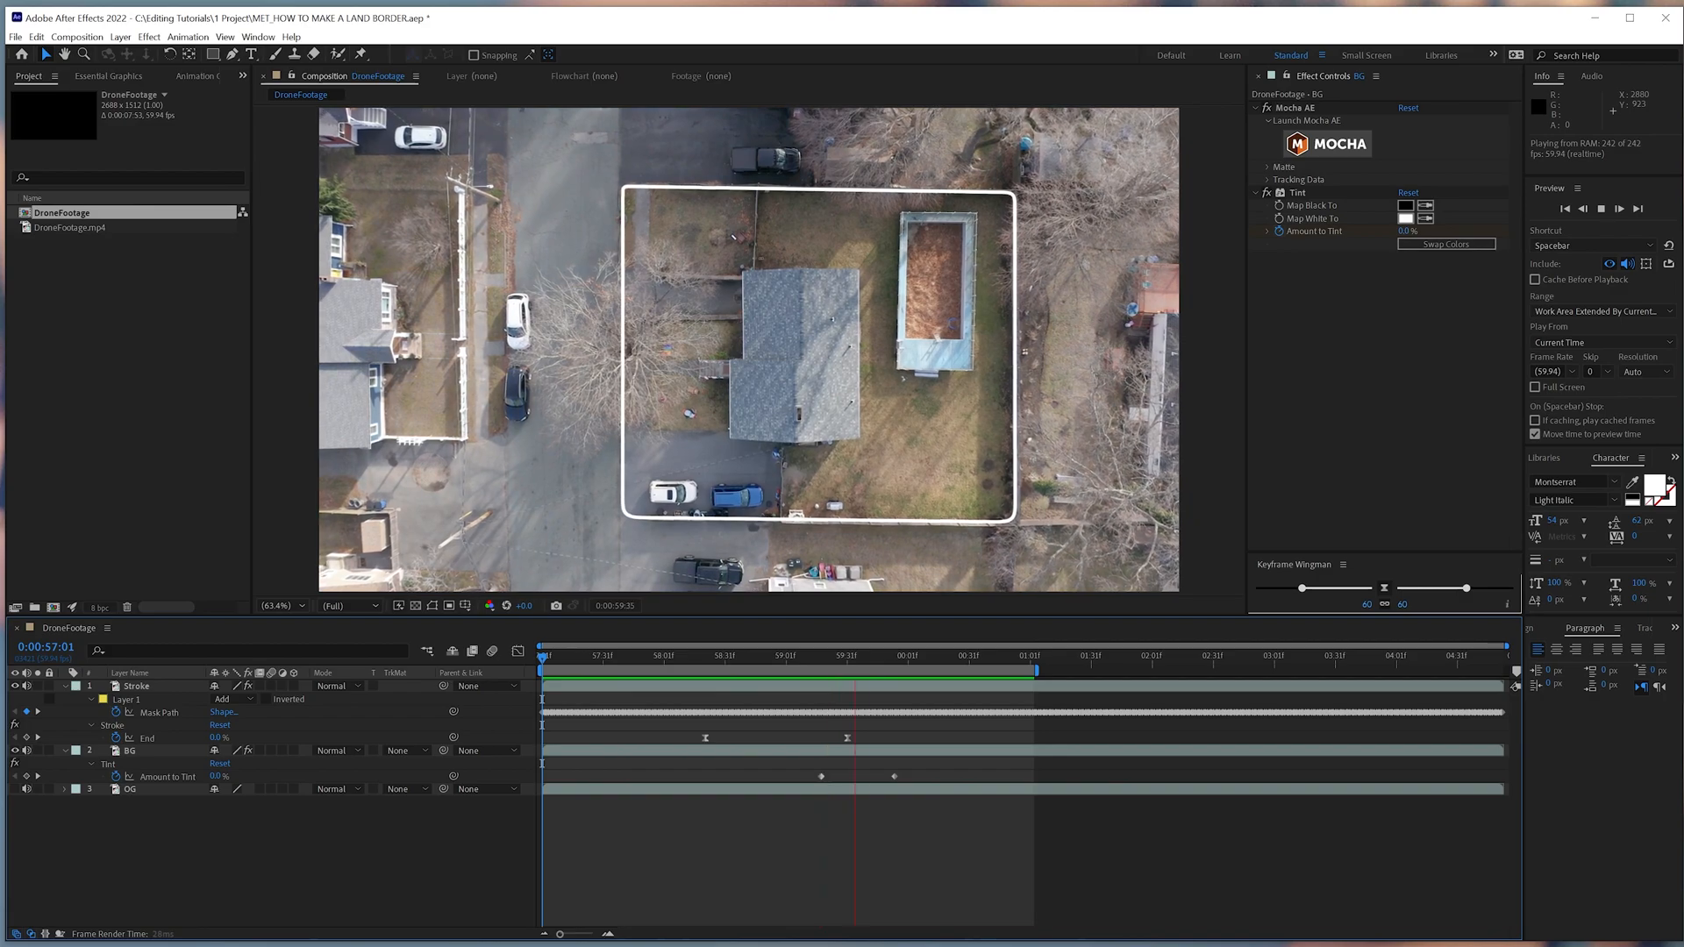
{"action": "left_click", "coordinate": [606, 655]}
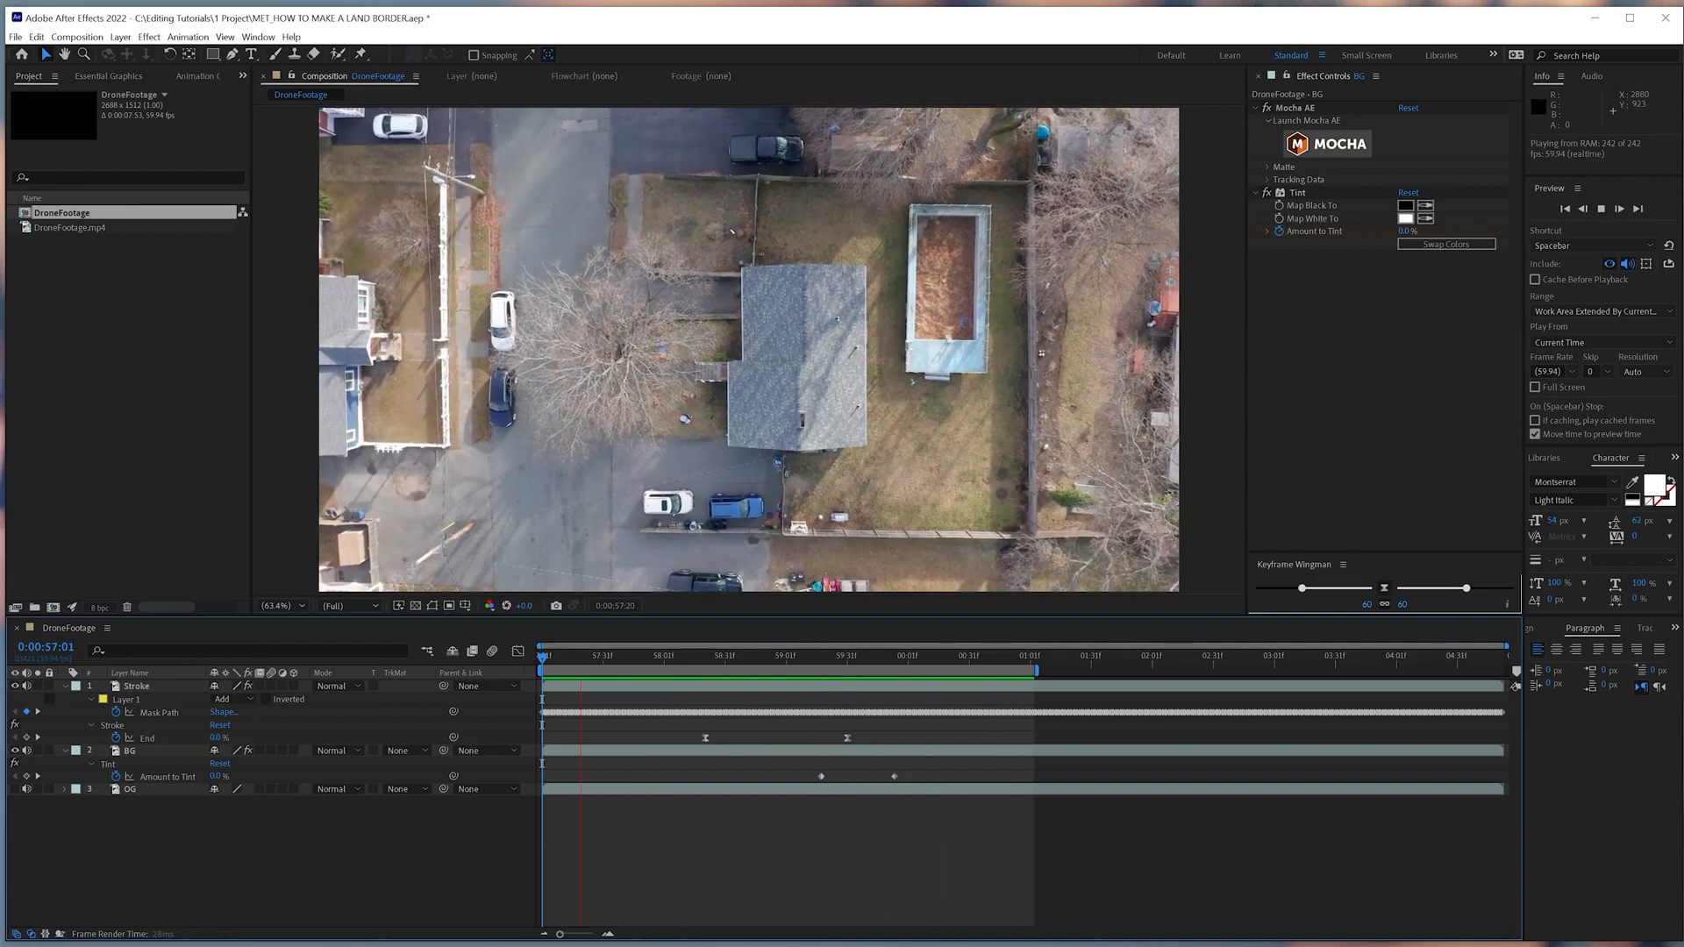
{"action": "left_click", "coordinate": [831, 656]}
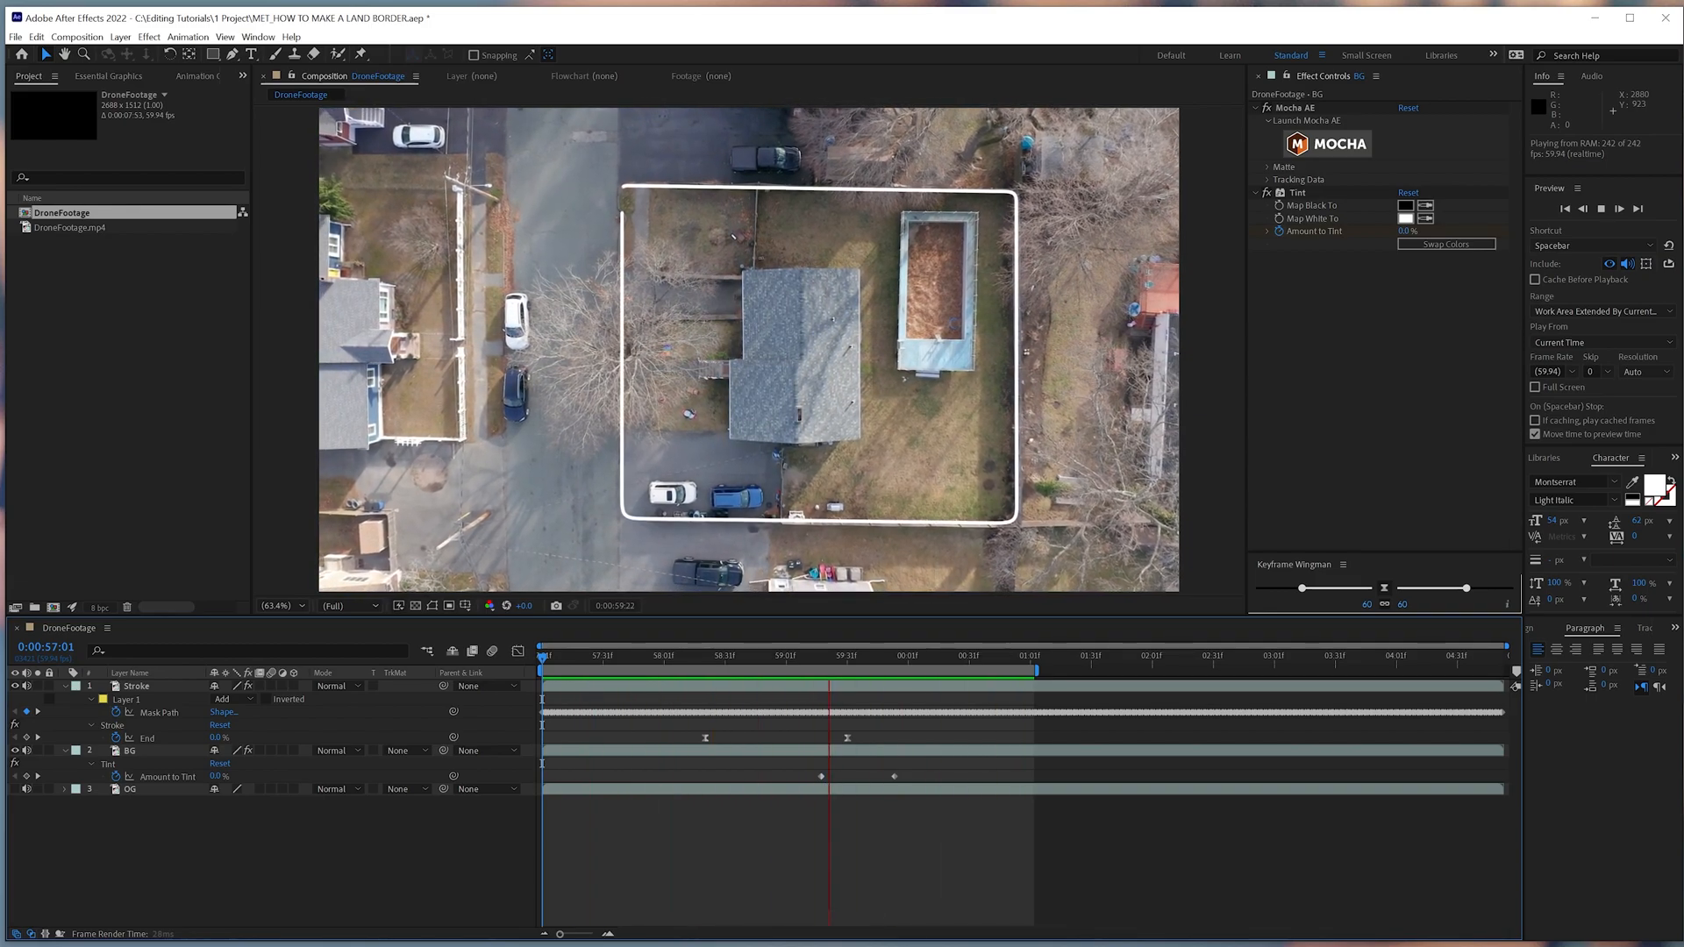